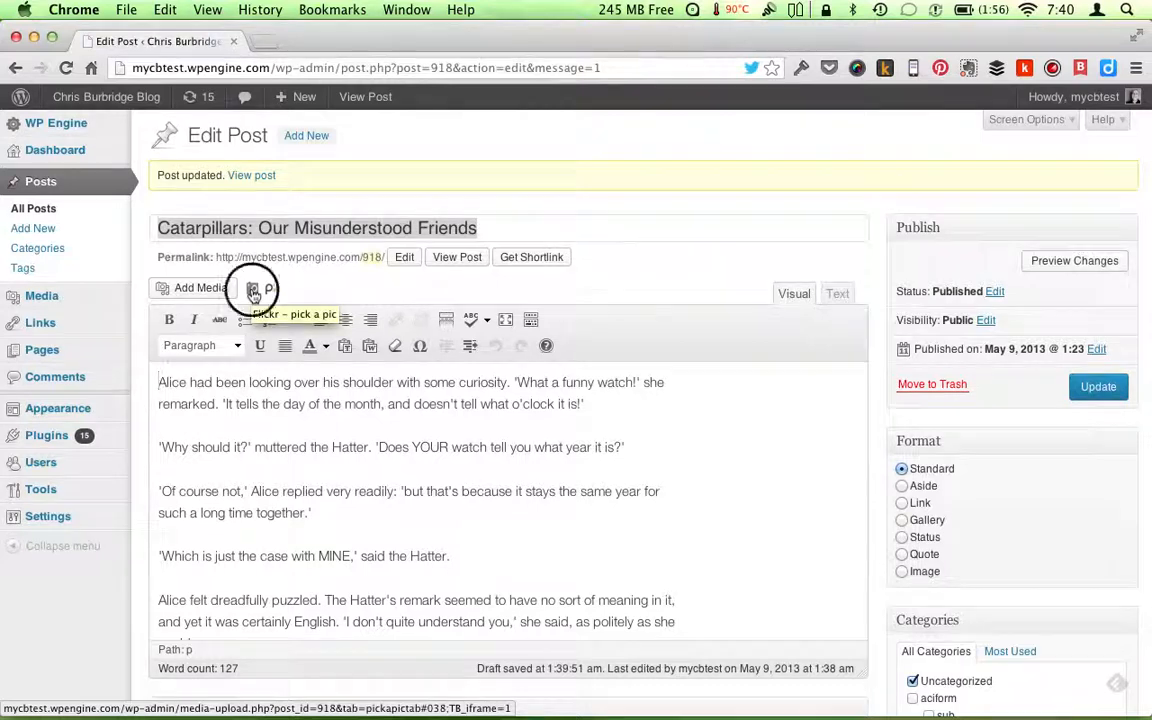
# Search Flickr for "caterpillar" in the Add Media picker and page through the photo results.
pyautogui.click(252, 288)
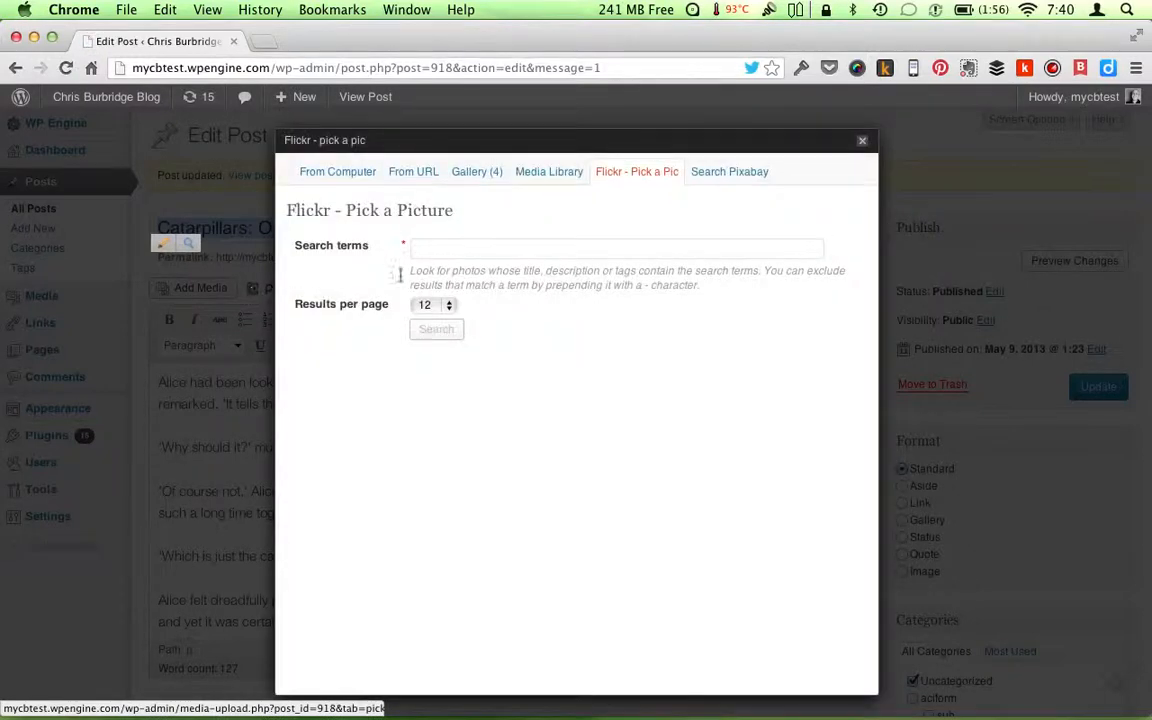
pyautogui.write('cap')
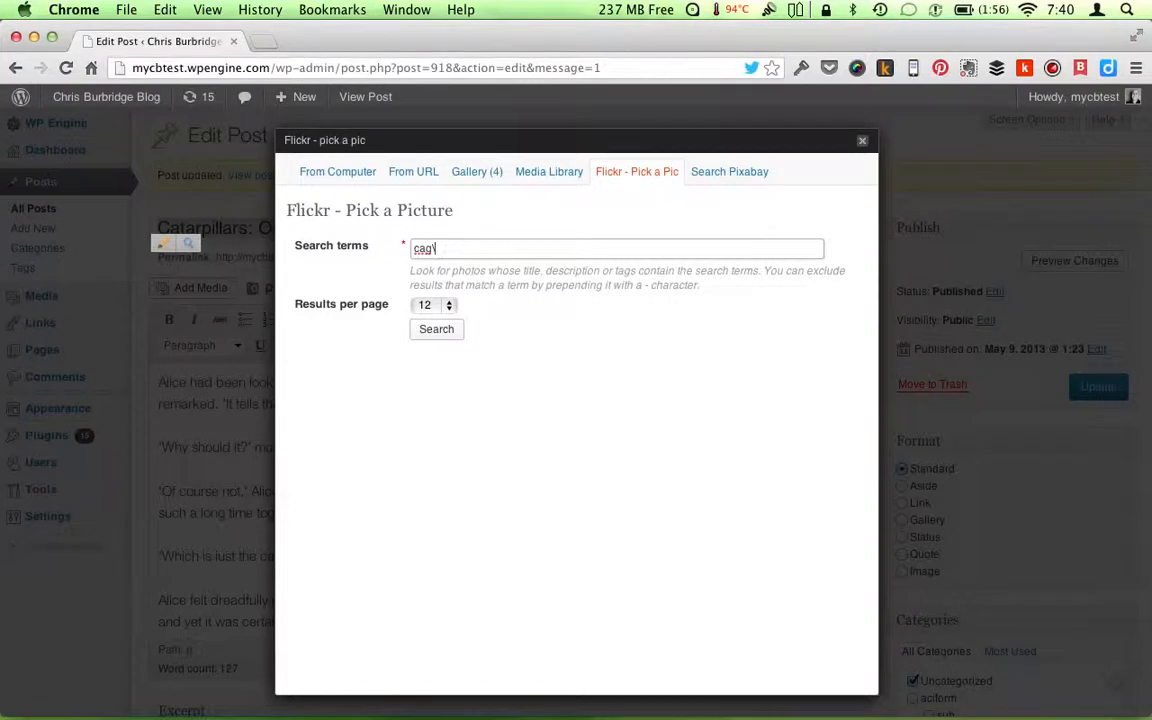
pyautogui.write('cat')
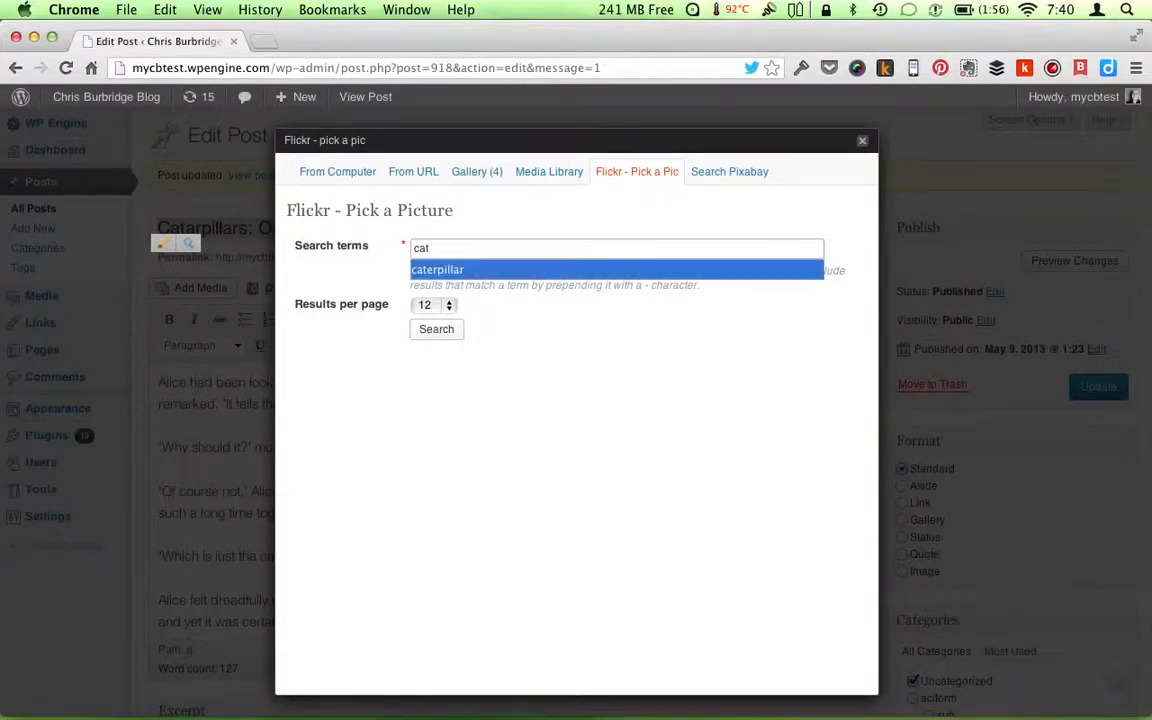
pyautogui.click(436, 328)
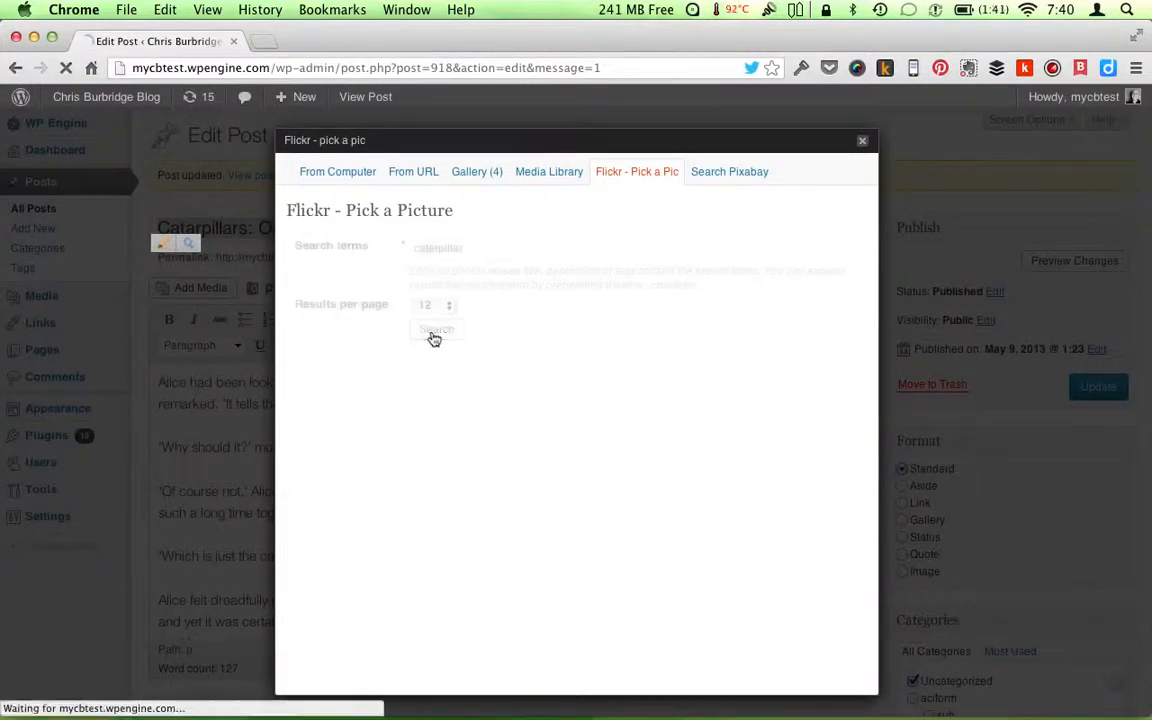
pyautogui.click(434, 330)
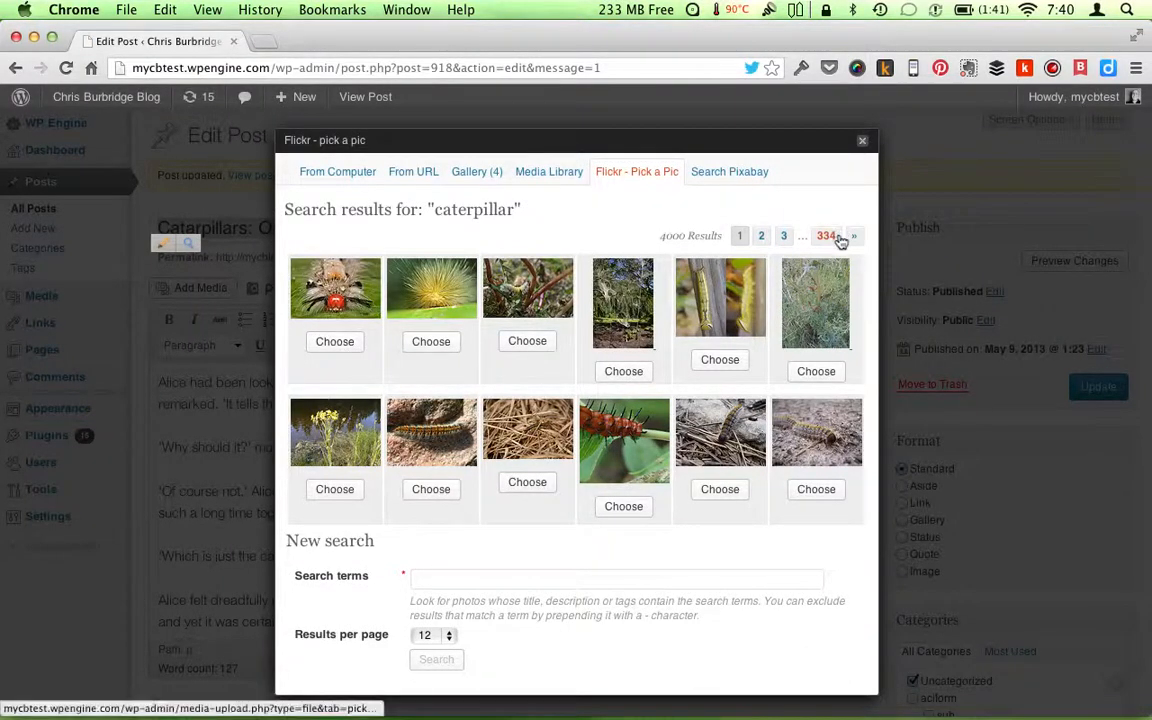
pyautogui.click(852, 236)
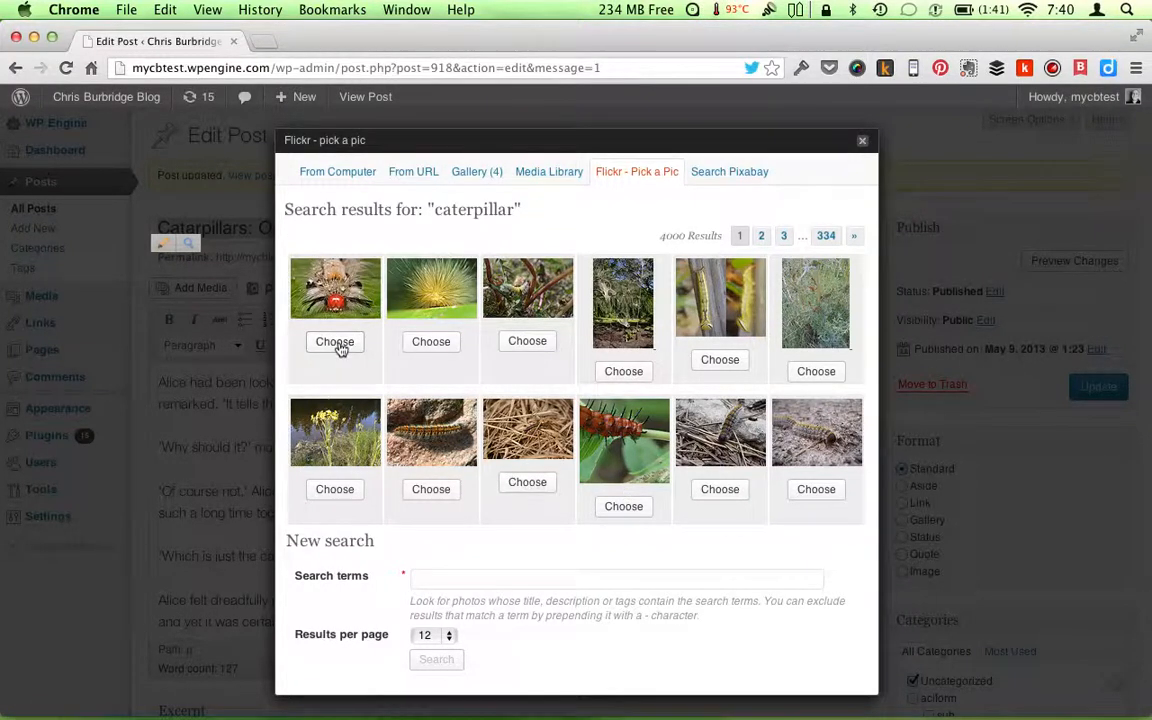
# Choose the Caterpillar and Raindrops photo, set it as featured image and insert it with its credit caption.
pyautogui.click(336, 340)
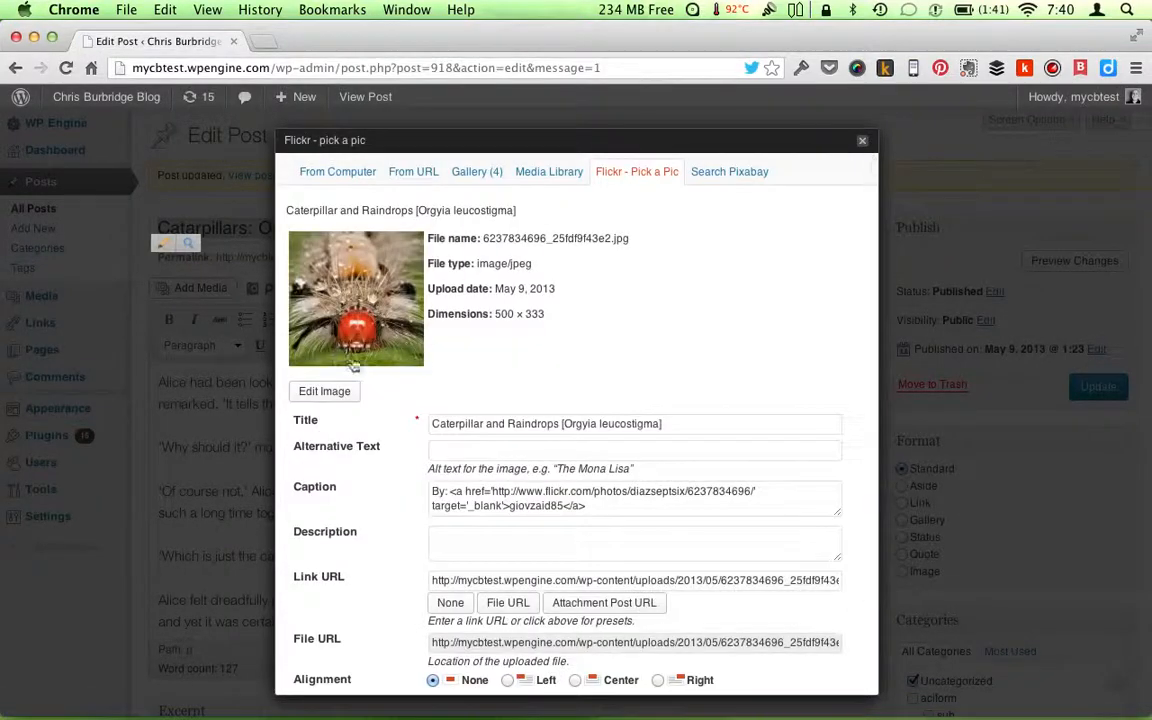
pyautogui.scroll(-3)
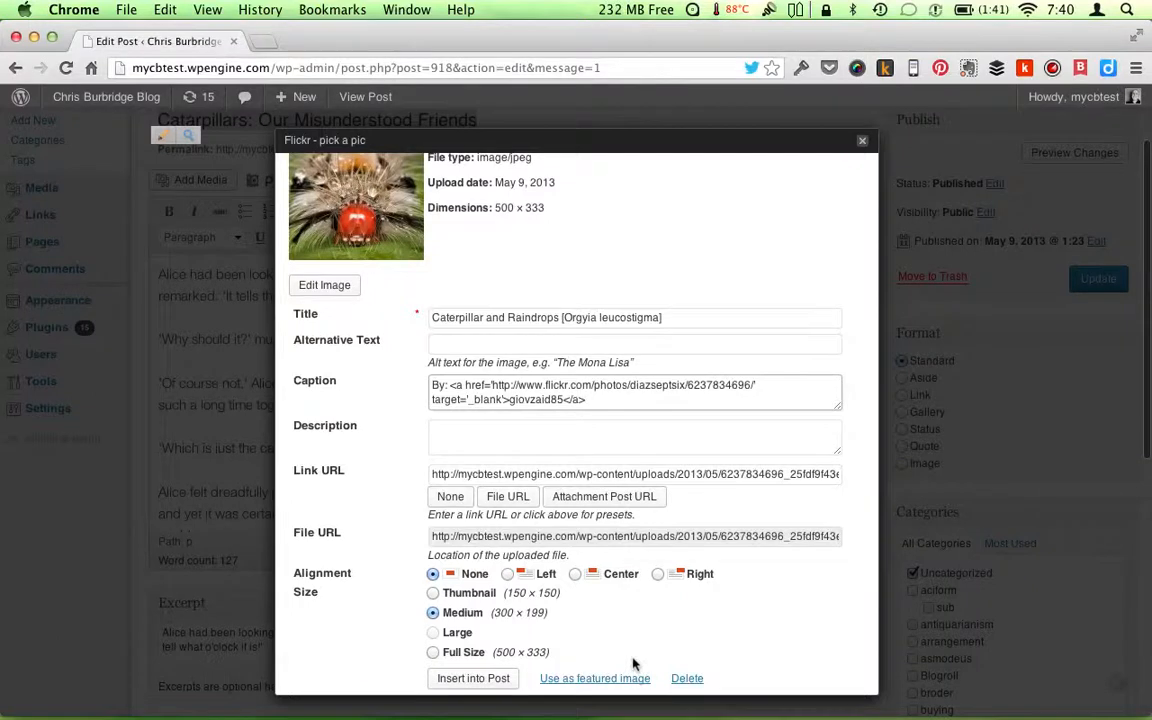
pyautogui.moveTo(594, 678)
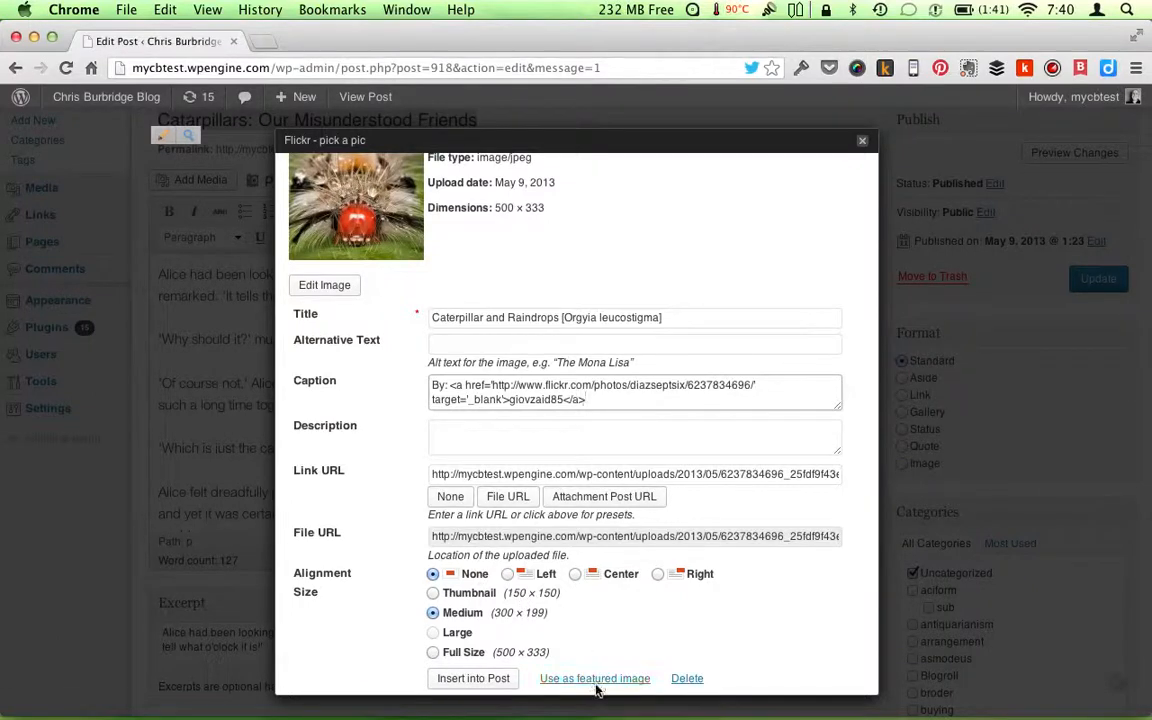
pyautogui.click(594, 678)
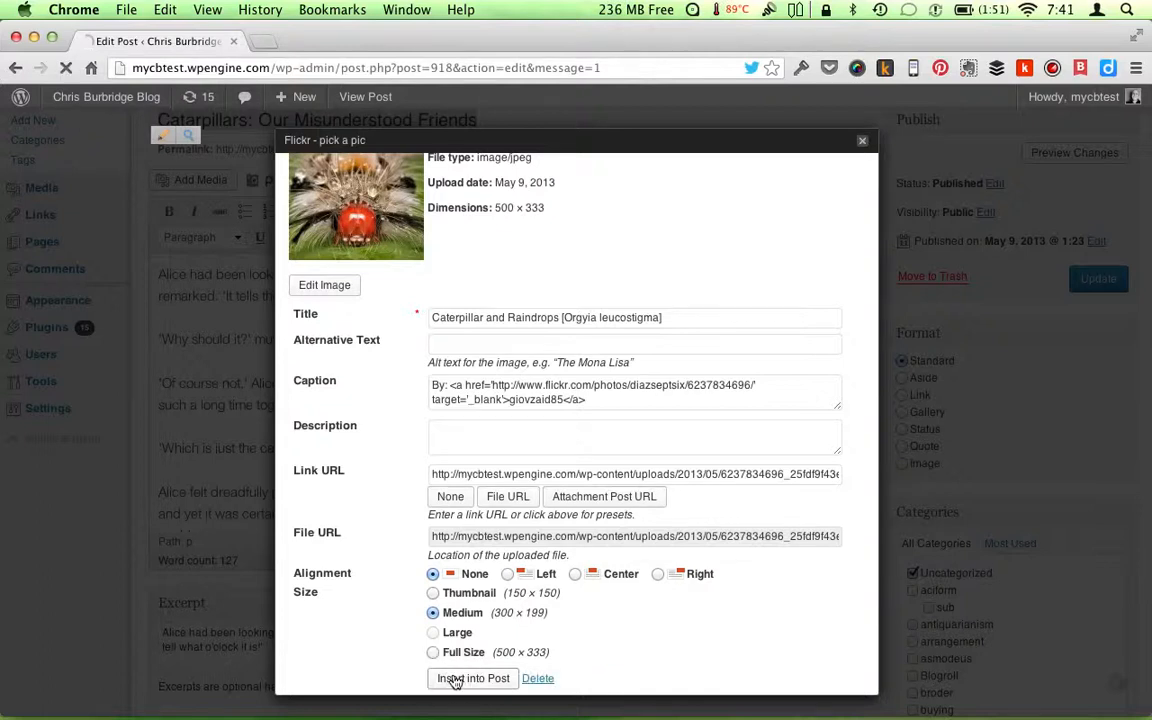
pyautogui.click(472, 678)
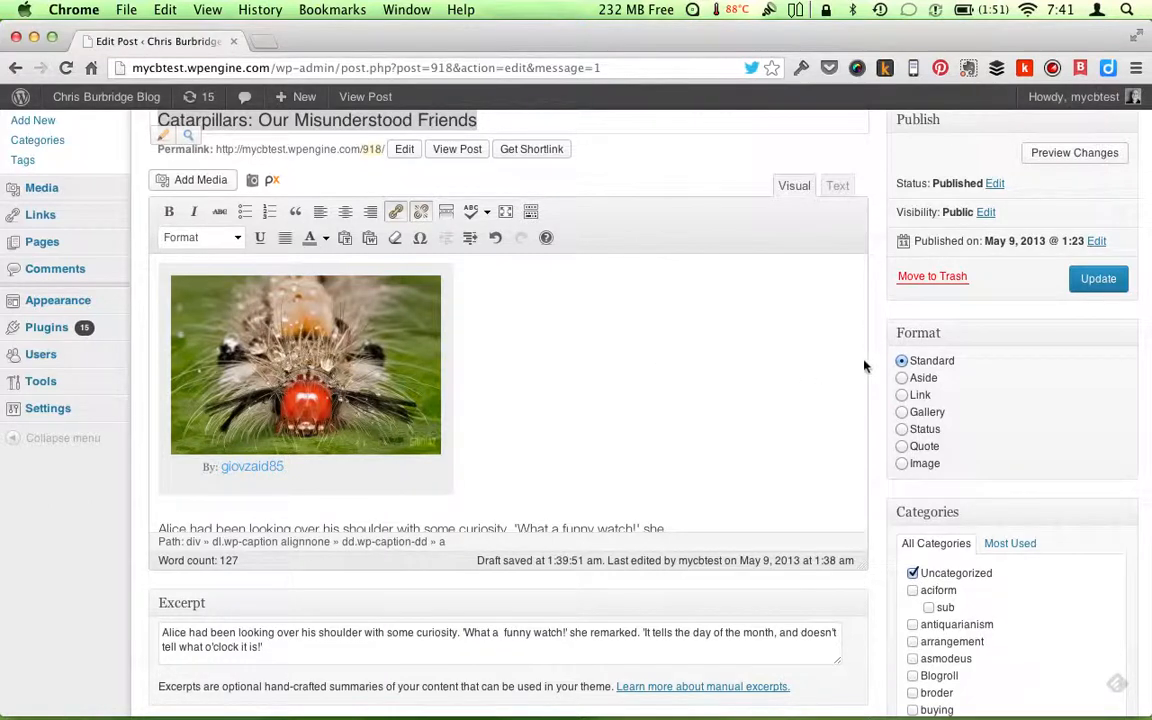
# Update the post and view its live page on the blog.
pyautogui.click(1098, 278)
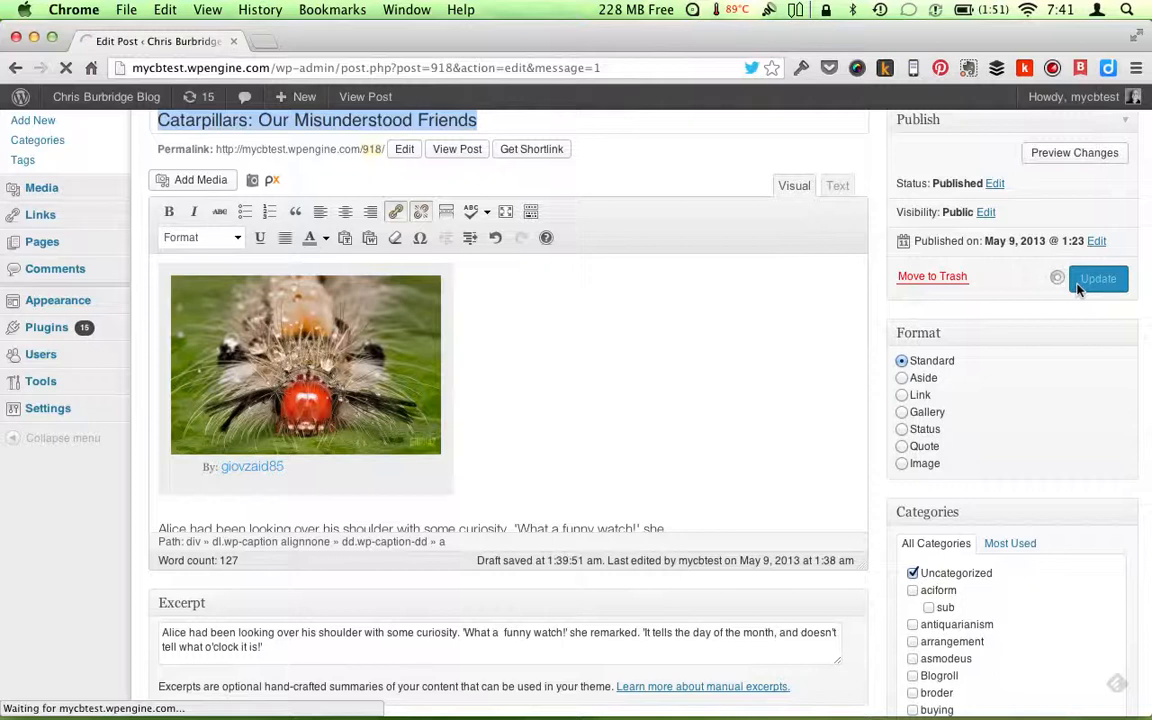
pyautogui.click(1098, 278)
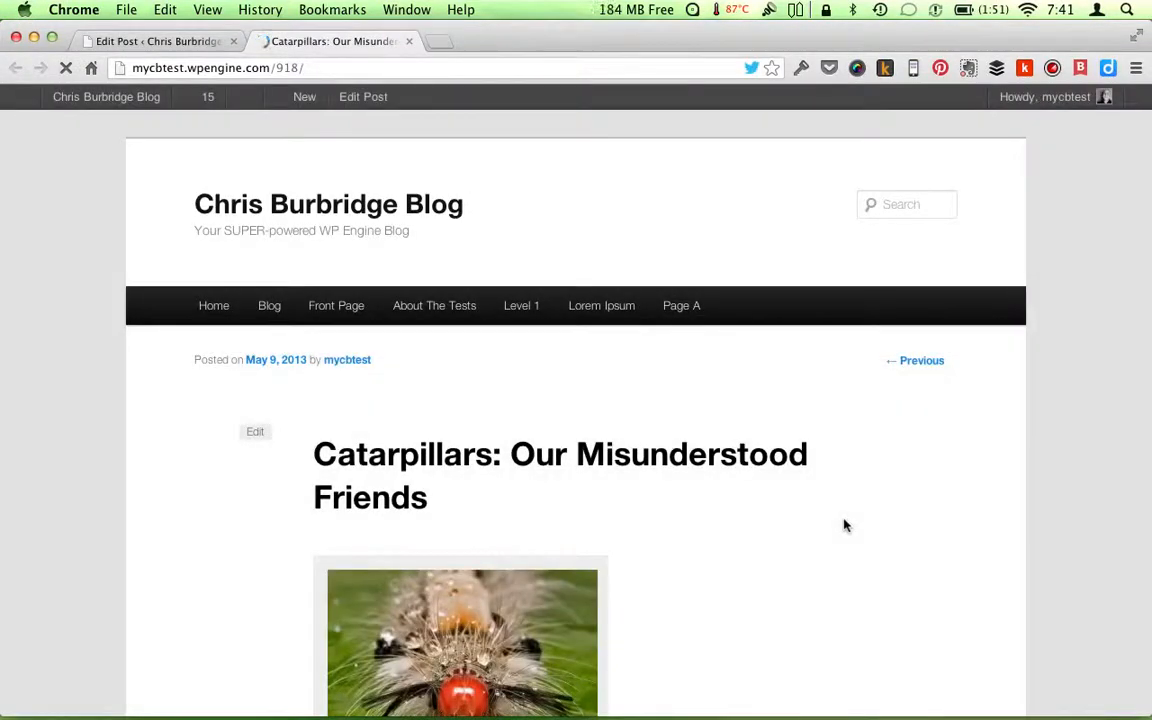
# Scroll through the live post to check the caterpillar photo and its credit line.
pyautogui.scroll(-3)
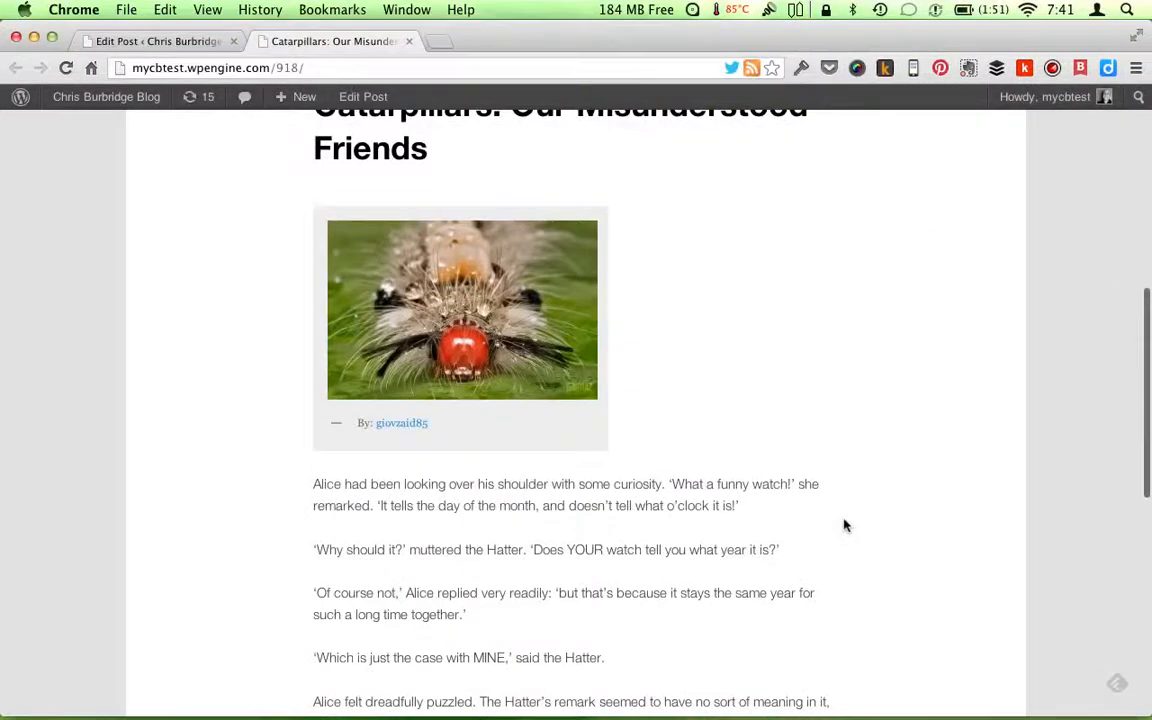
pyautogui.scroll(-3)
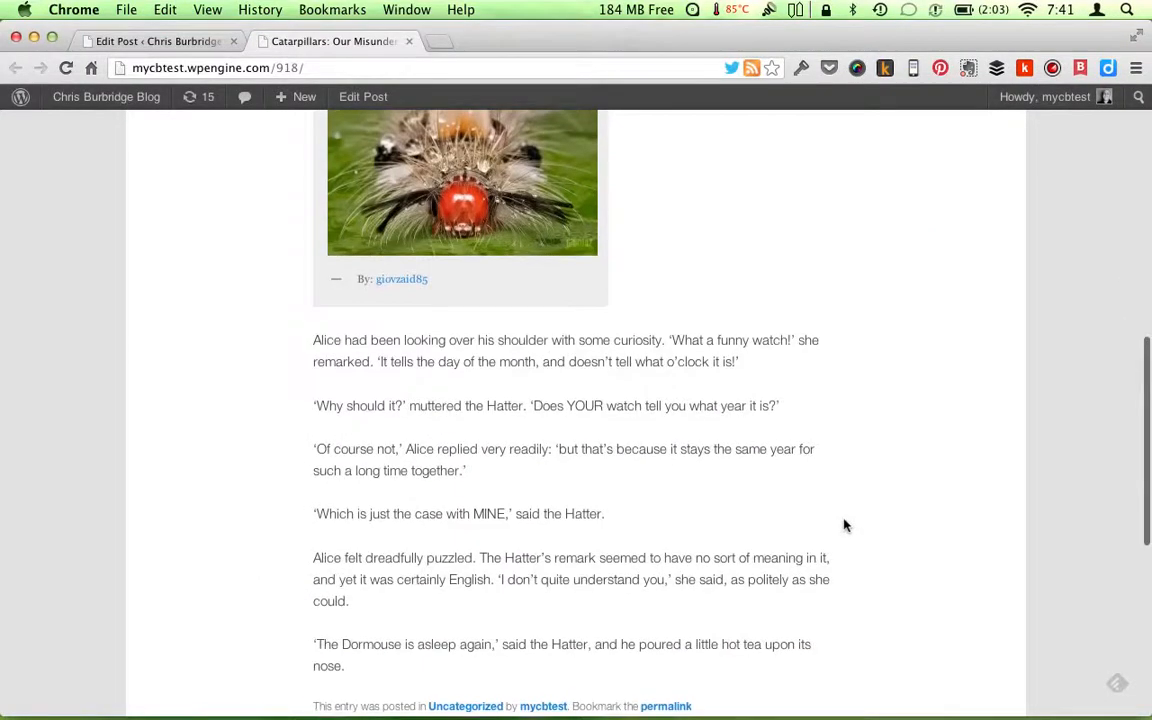
pyautogui.scroll(-3)
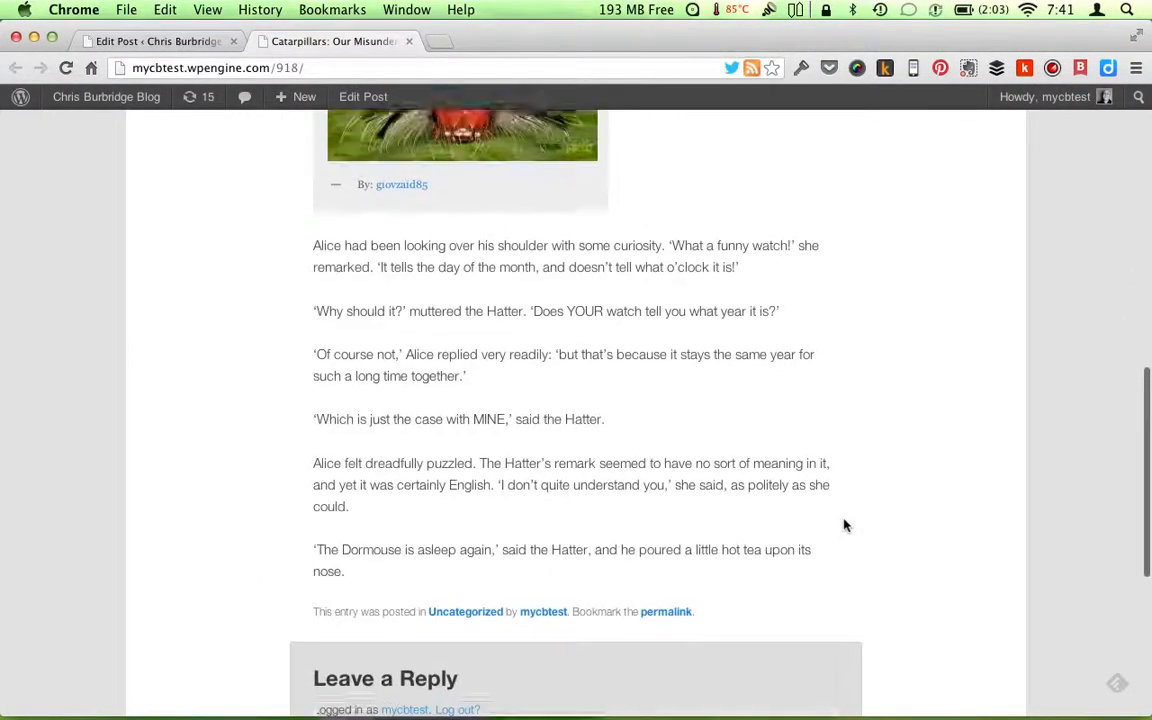
pyautogui.scroll(3)
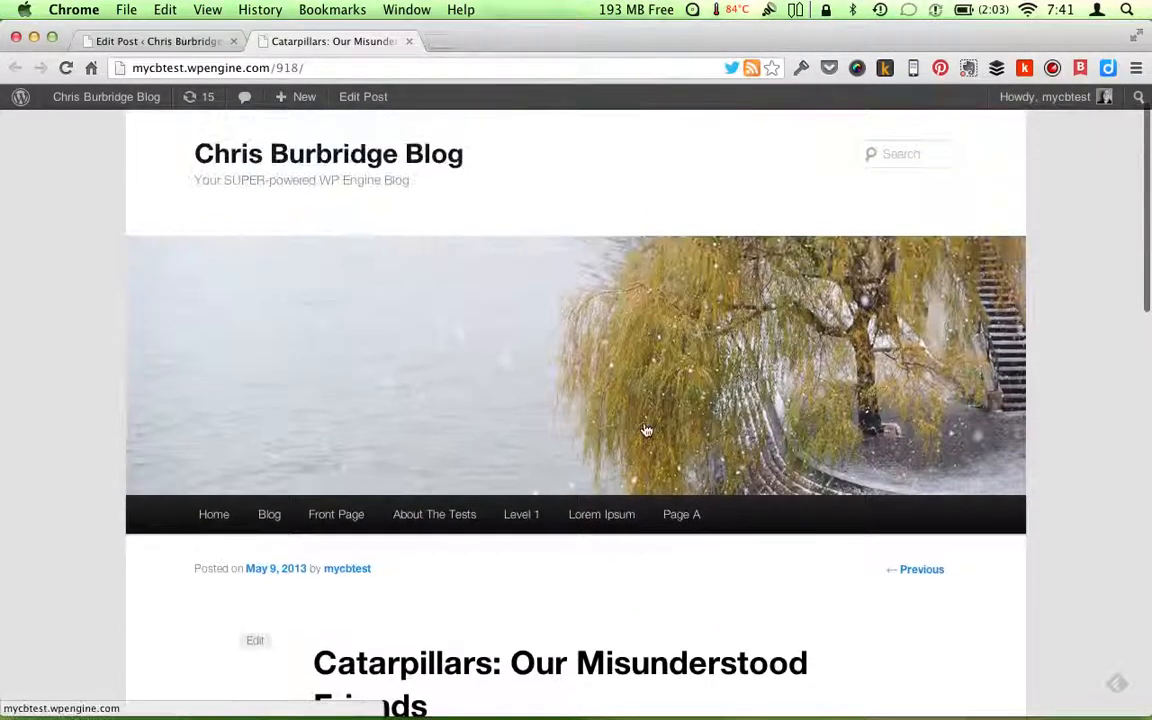
# Check the Blog listing page shows the caterpillar photo as the post's thumbnail.
pyautogui.click(268, 514)
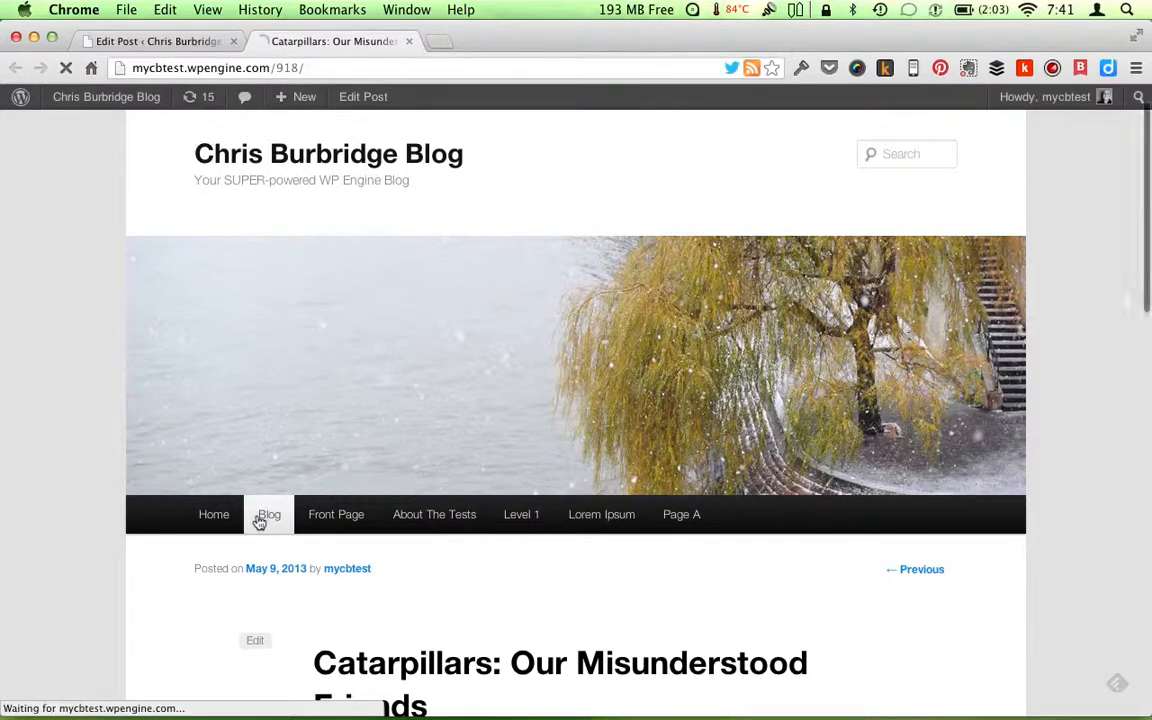
pyautogui.click(268, 514)
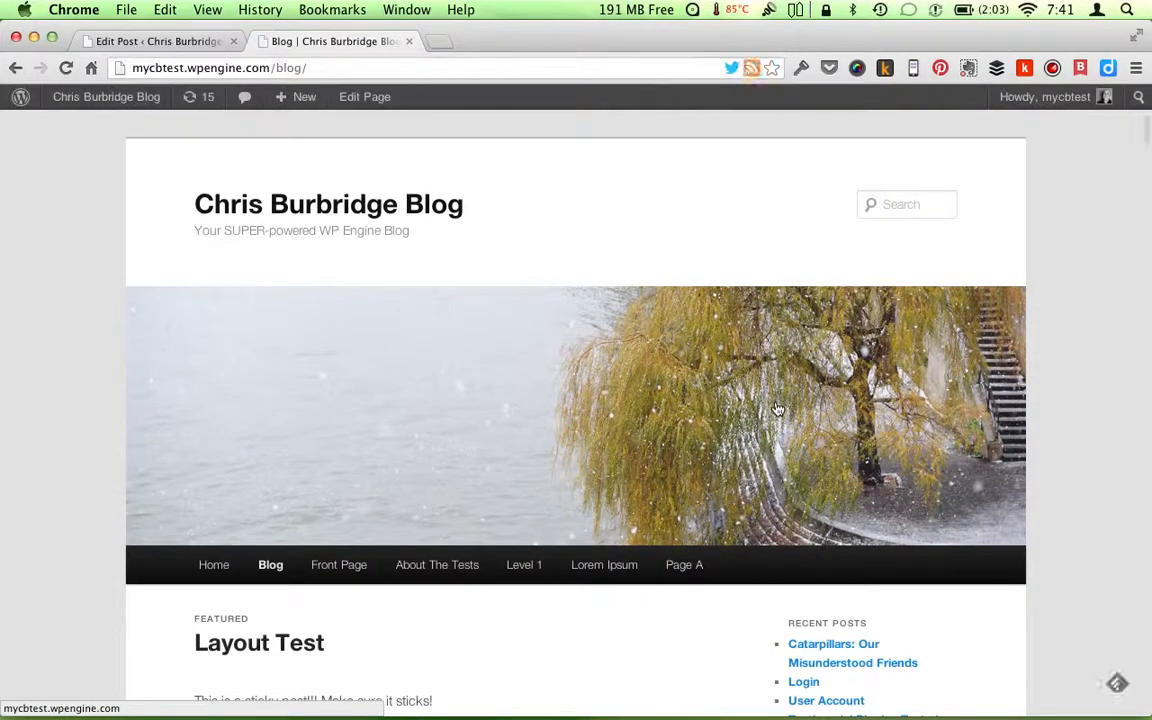
pyautogui.scroll(-3)
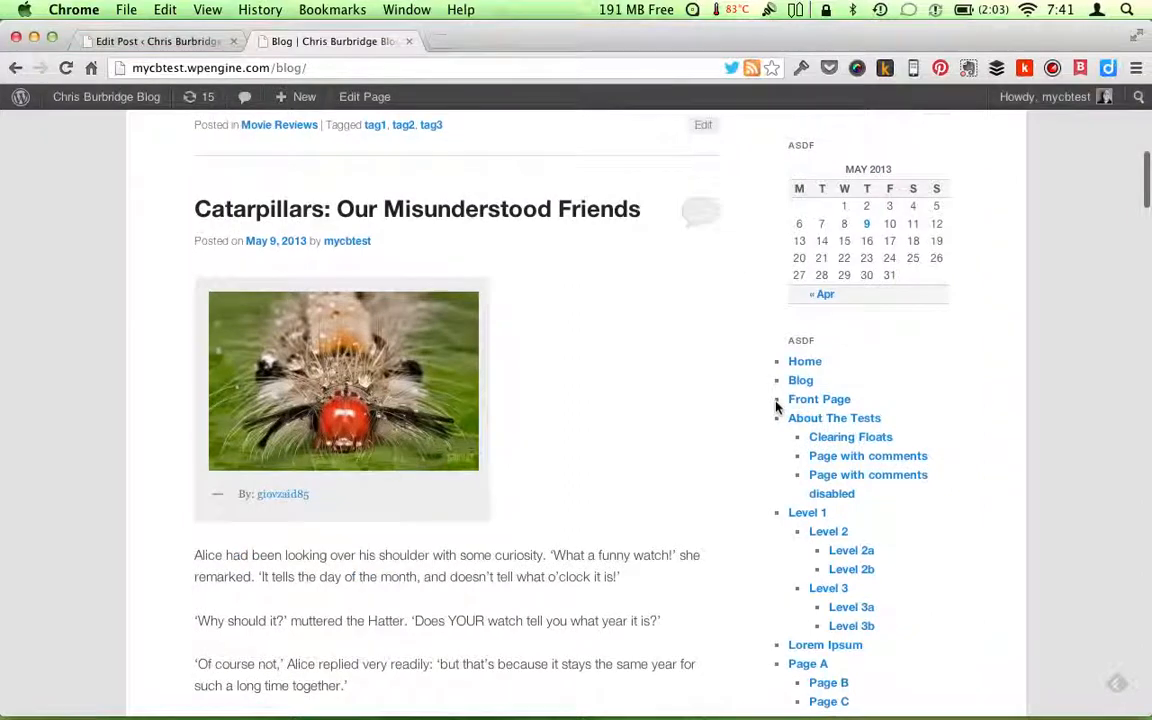
pyautogui.scroll(-3)
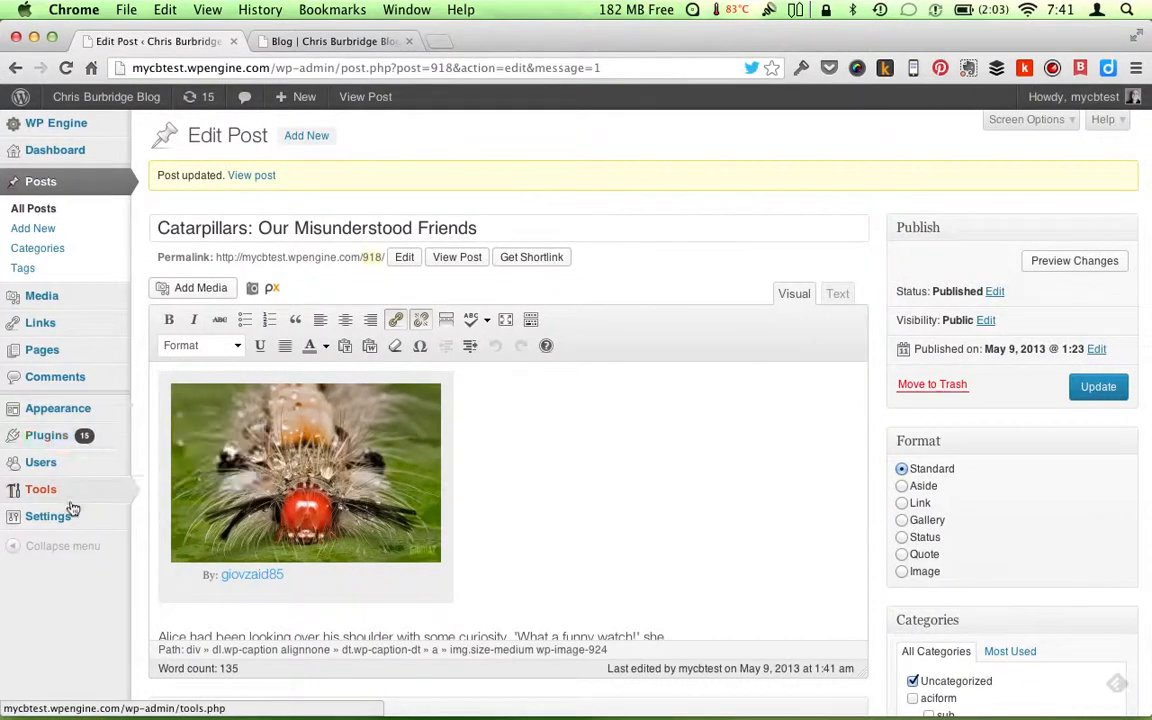
# Show the Flickr - Pick a Picture settings page with API key, image size and licence options.
pyautogui.click(48, 516)
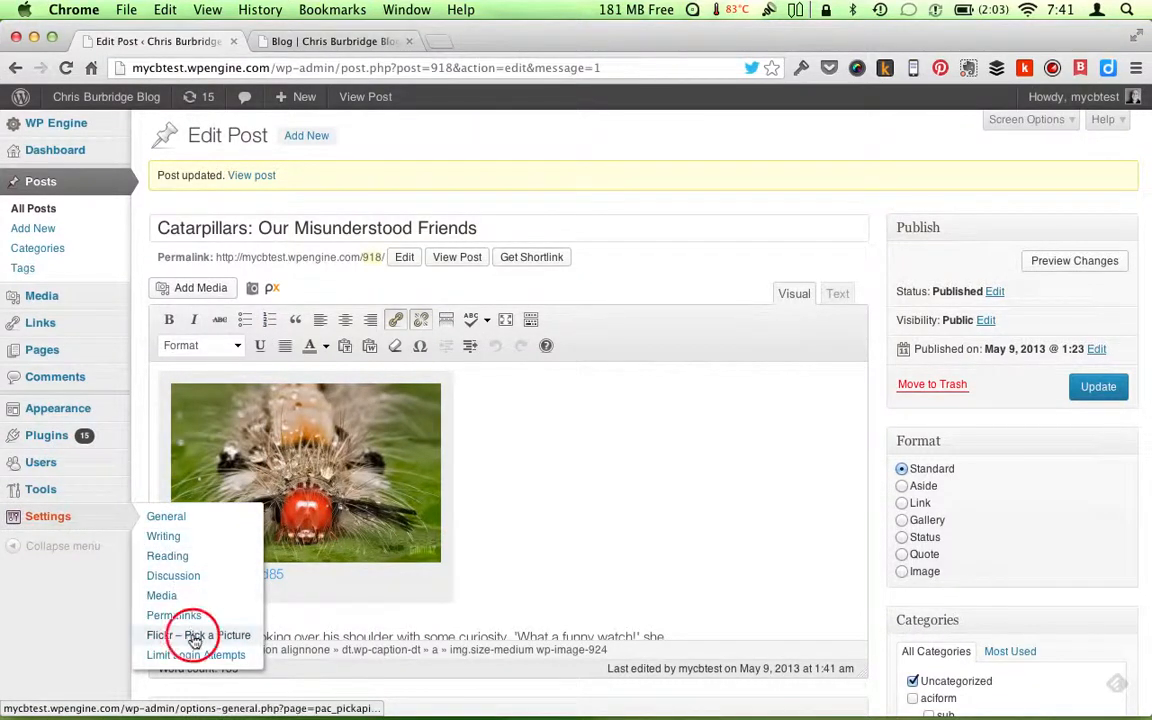
pyautogui.click(196, 636)
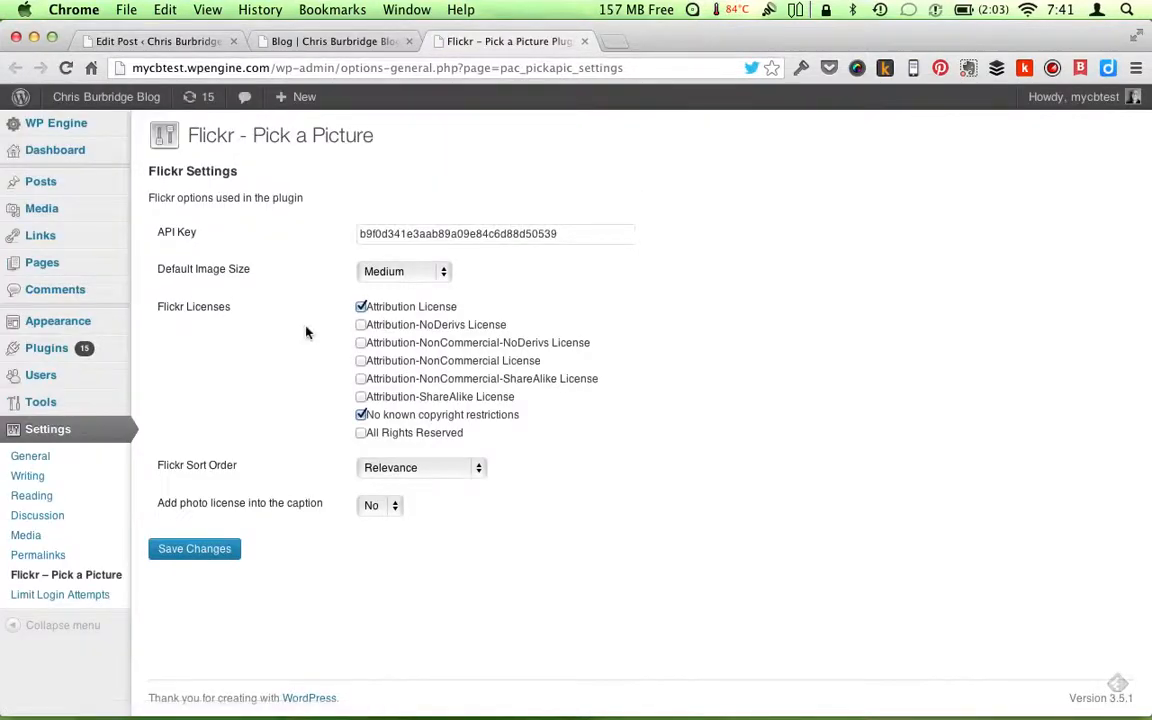
pyautogui.moveTo(282, 284)
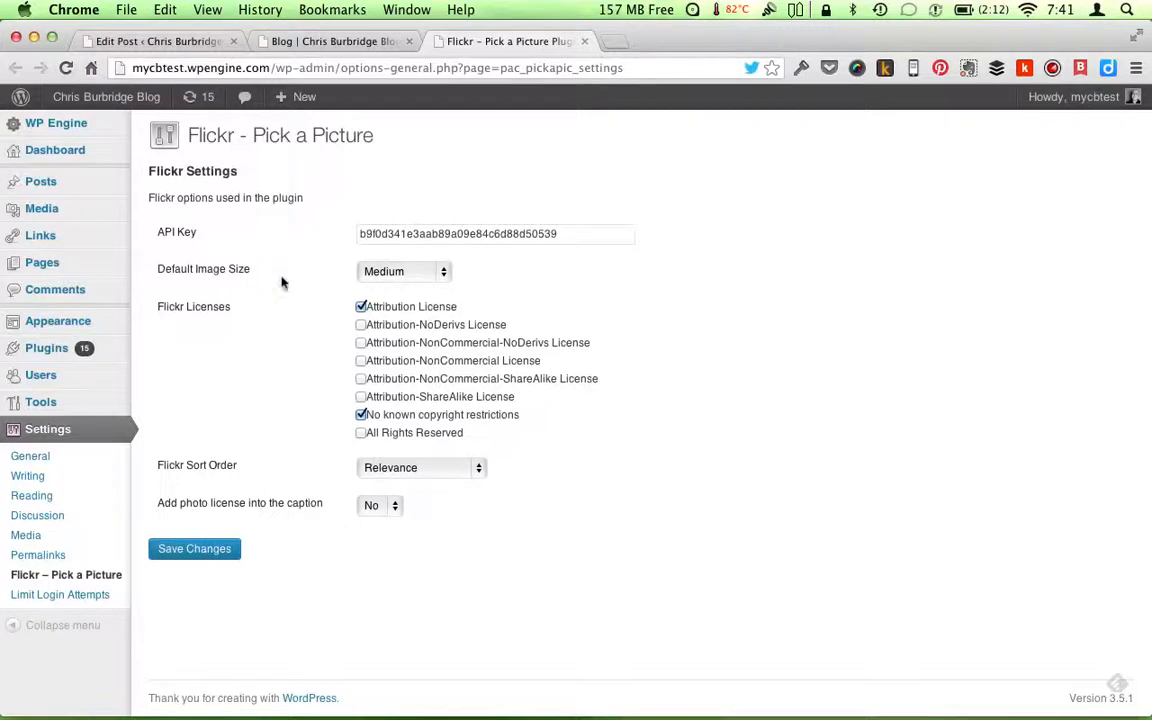
pyautogui.moveTo(724, 224)
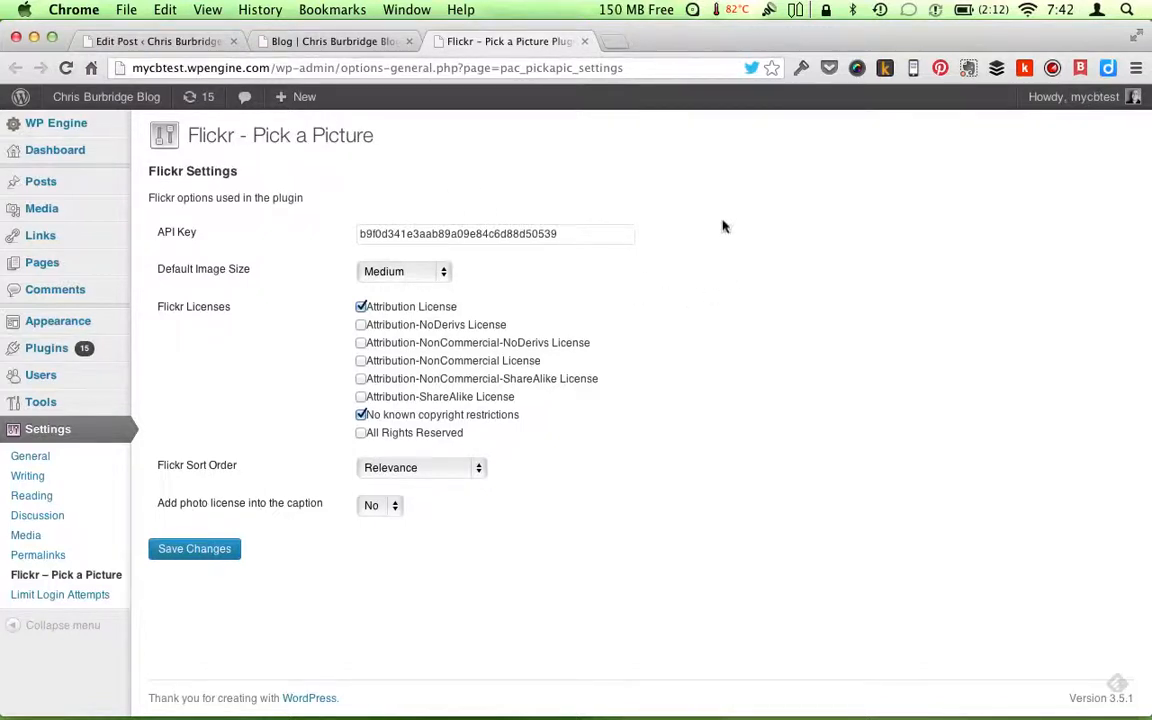
pyautogui.moveTo(690, 224)
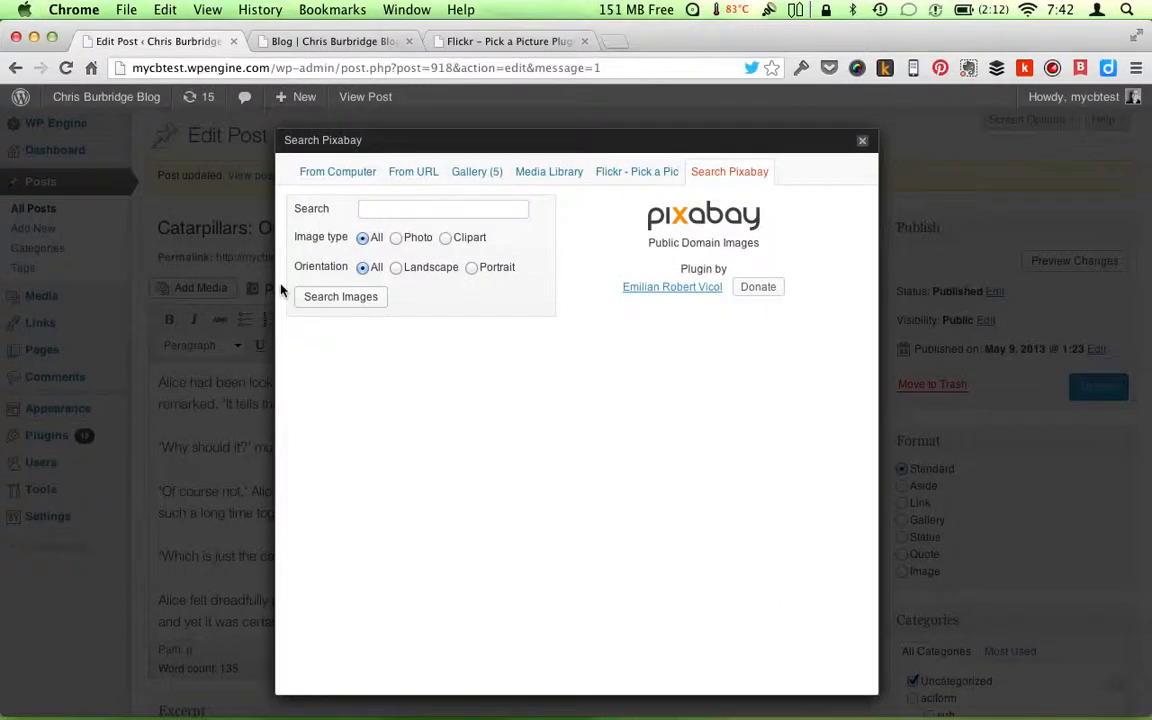
# Search Pixabay for "Caterpillar" and pick the first caterpillar image.
pyautogui.write('caterpillar')
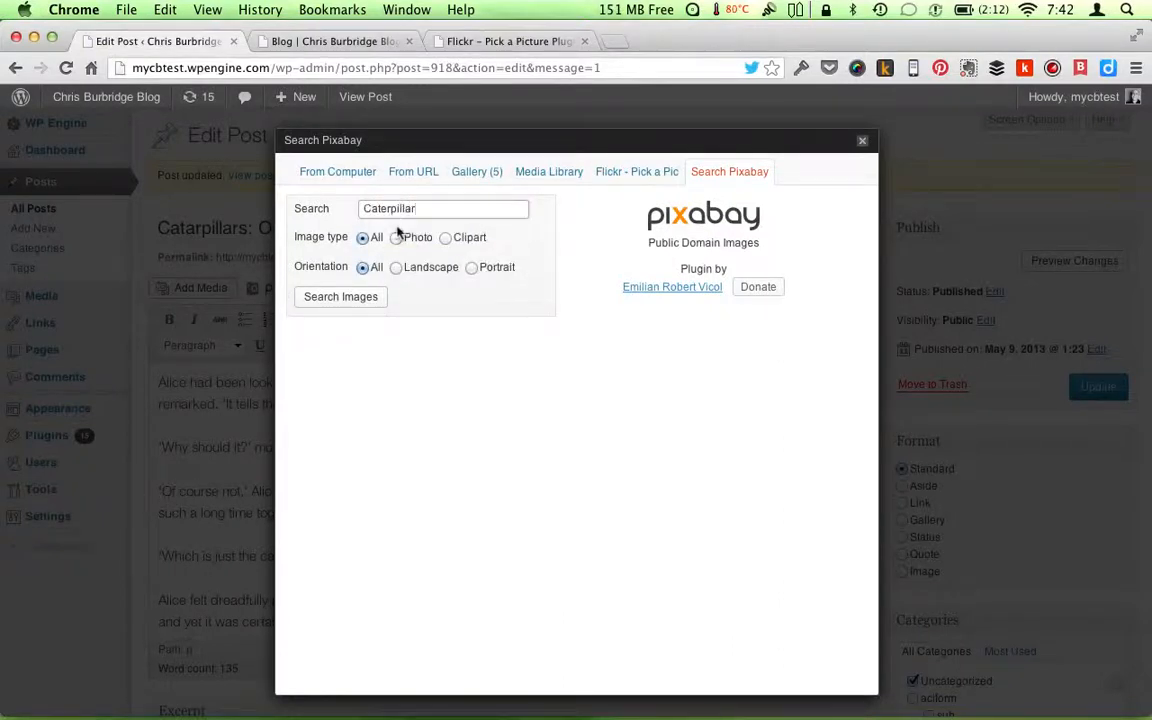
pyautogui.click(340, 296)
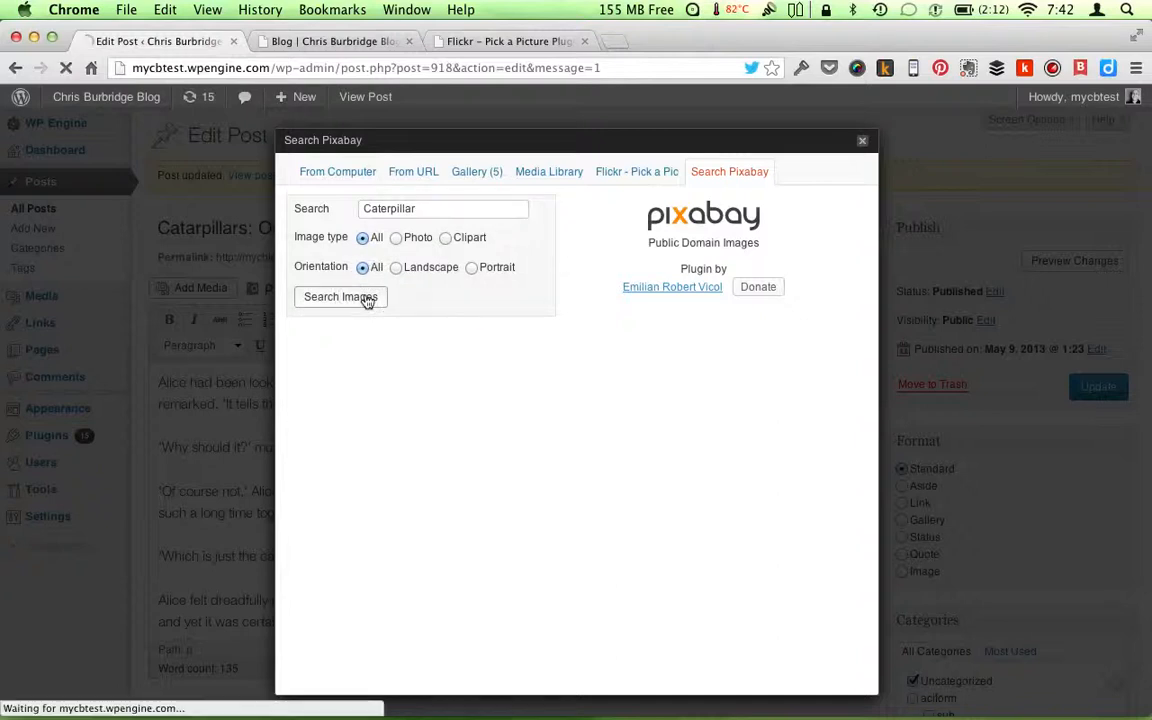
pyautogui.click(340, 296)
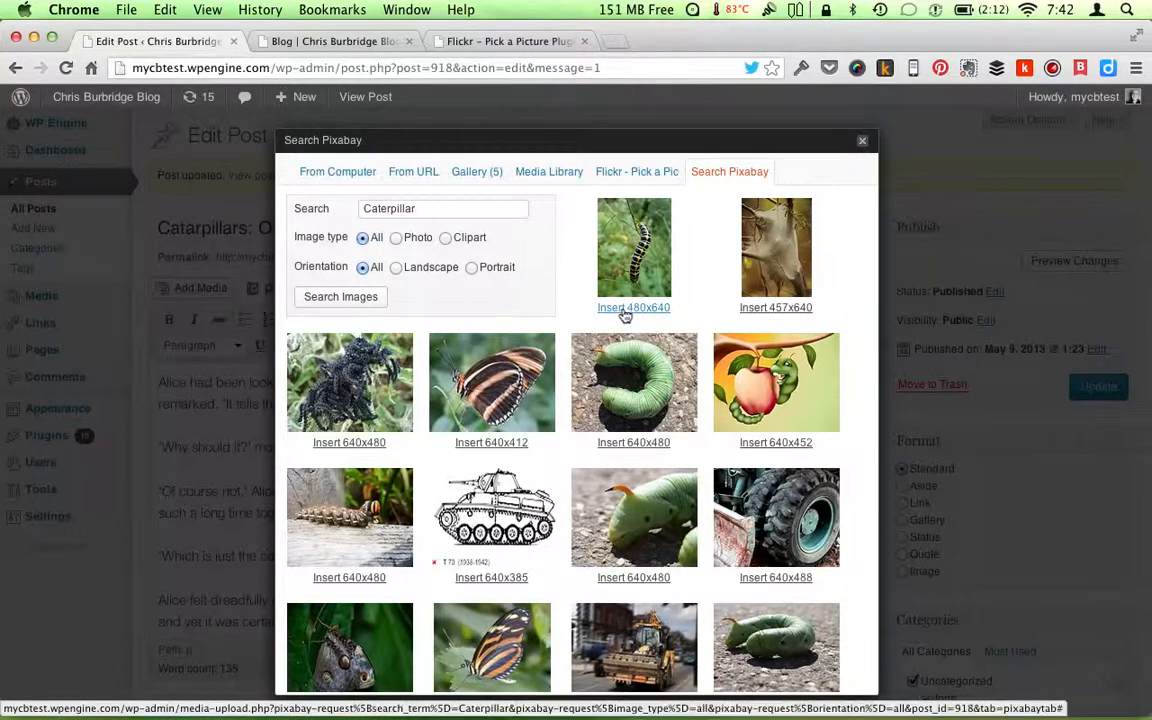
pyautogui.click(340, 296)
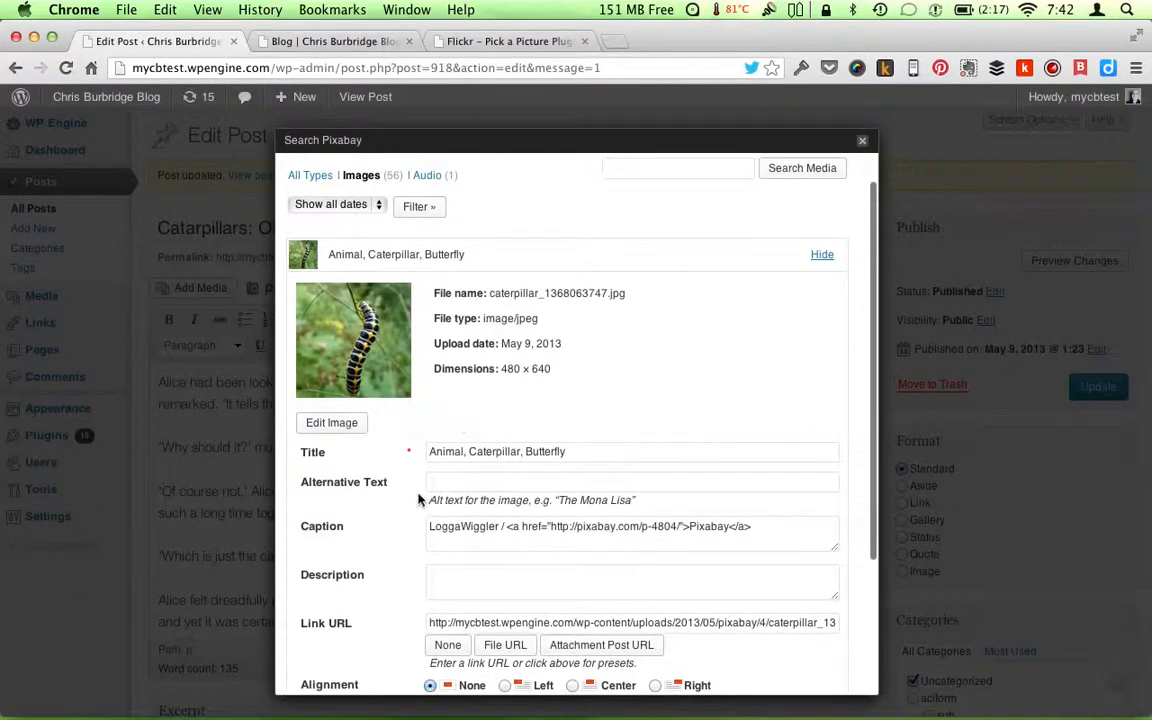
# Insert the Pixabay caterpillar photo with its LoggaWiggler / Pixabay credit caption into the post.
pyautogui.scroll(-3)
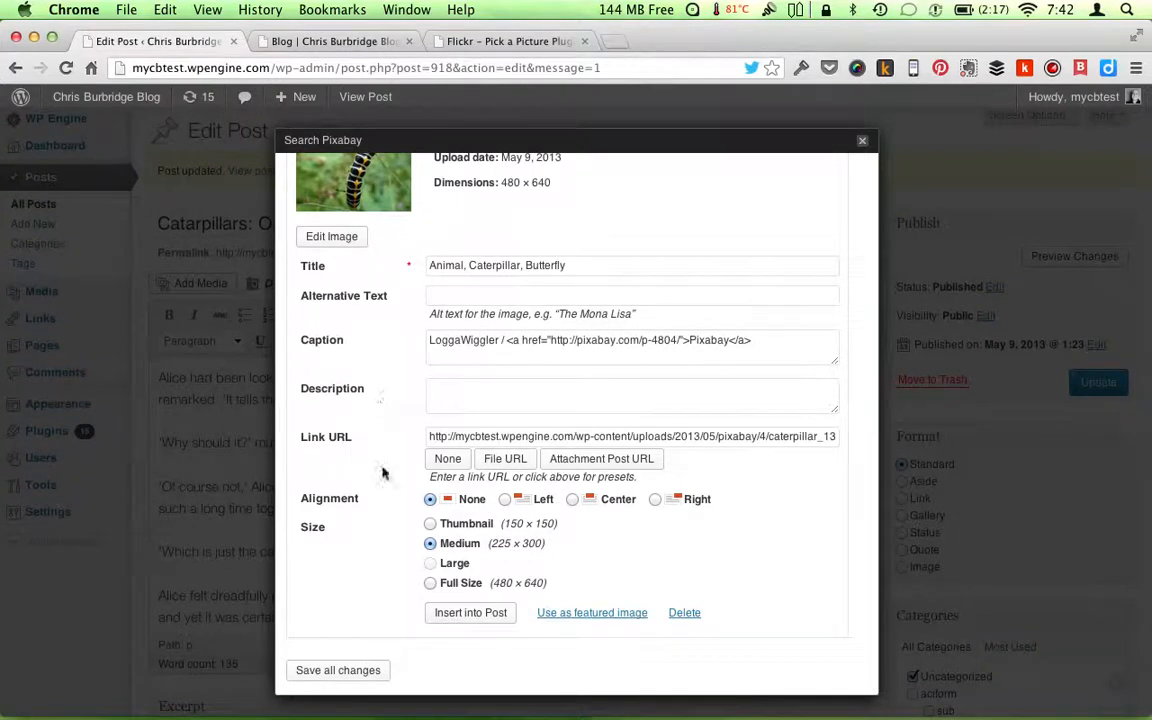
pyautogui.click(470, 612)
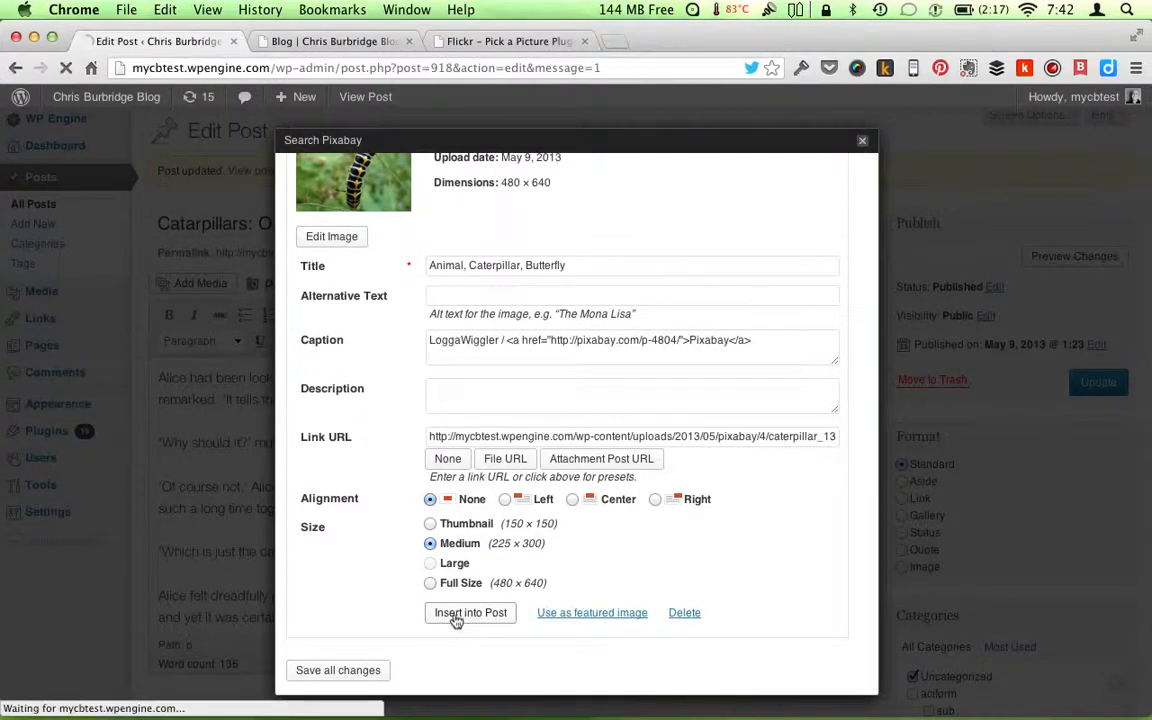
pyautogui.click(470, 612)
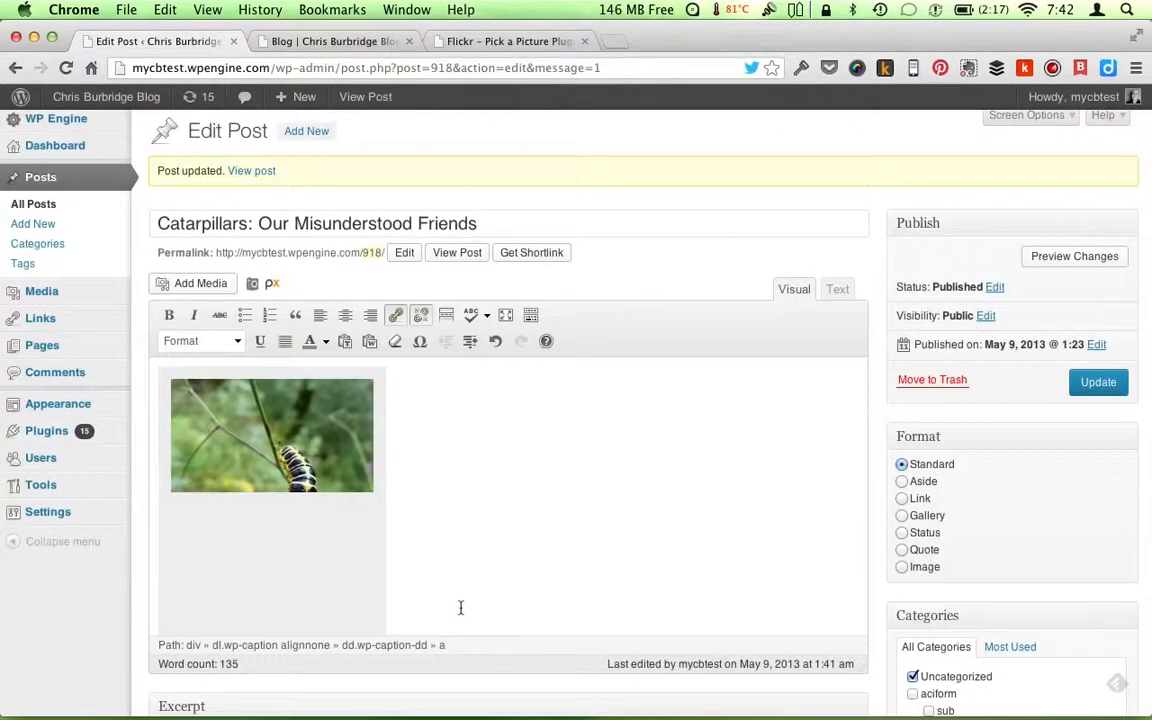
pyautogui.scroll(-3)
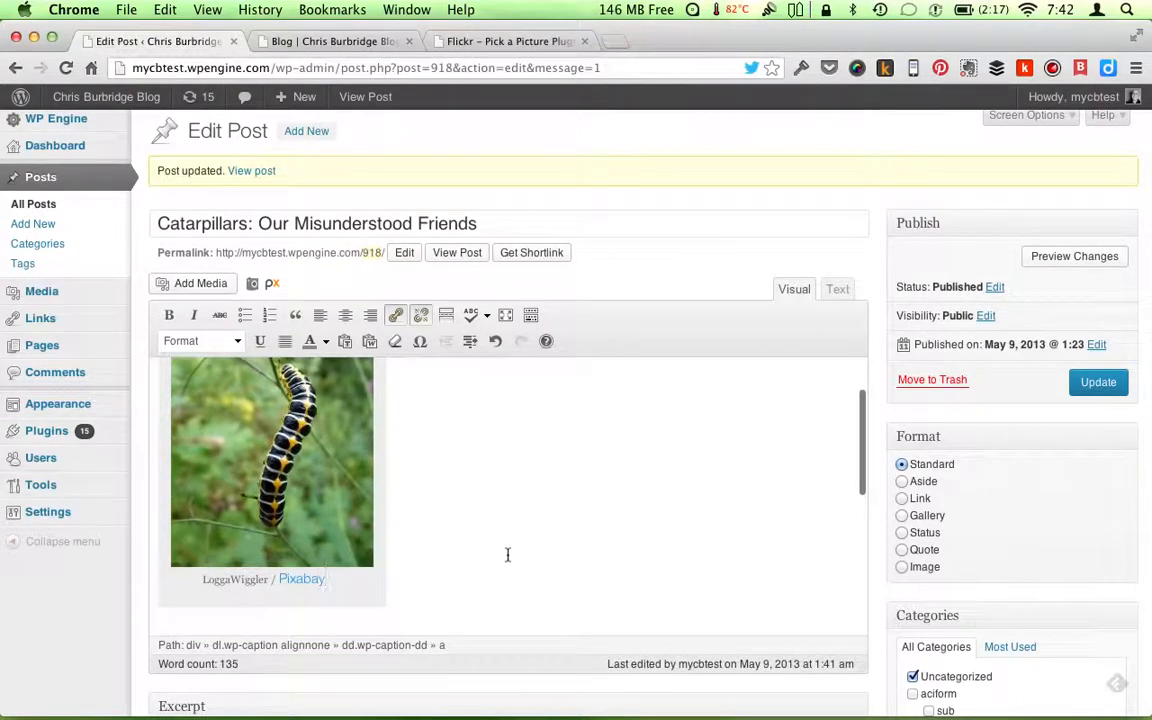
pyautogui.scroll(-3)
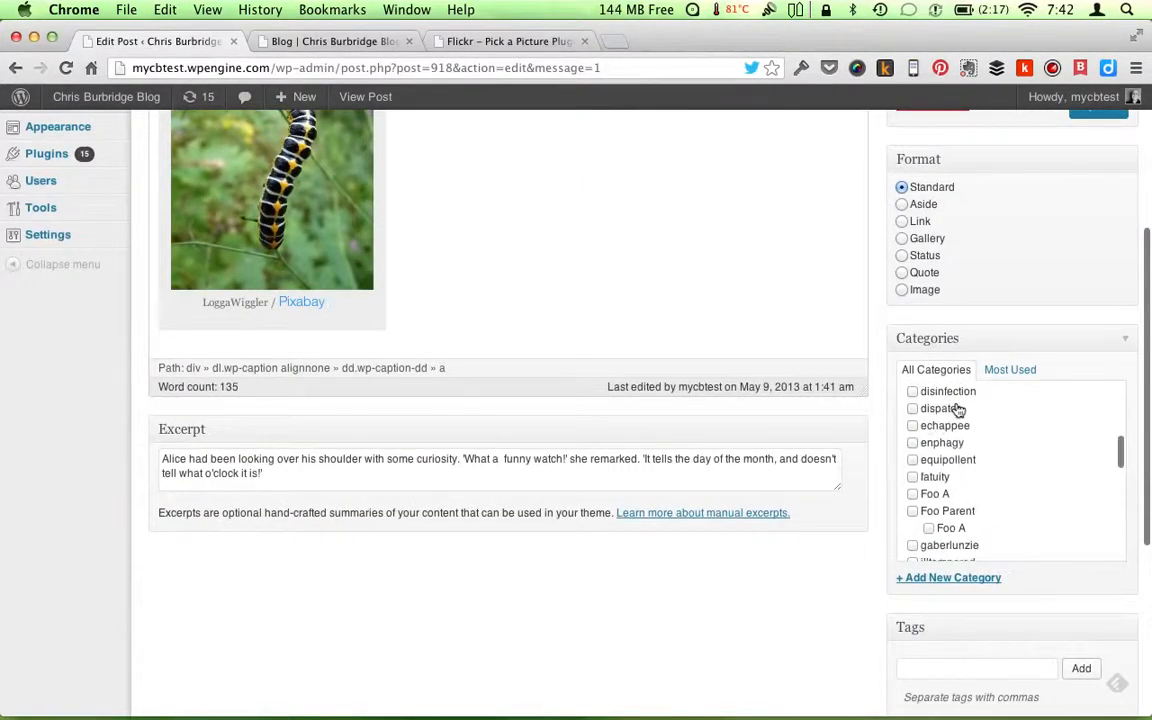
pyautogui.scroll(-3)
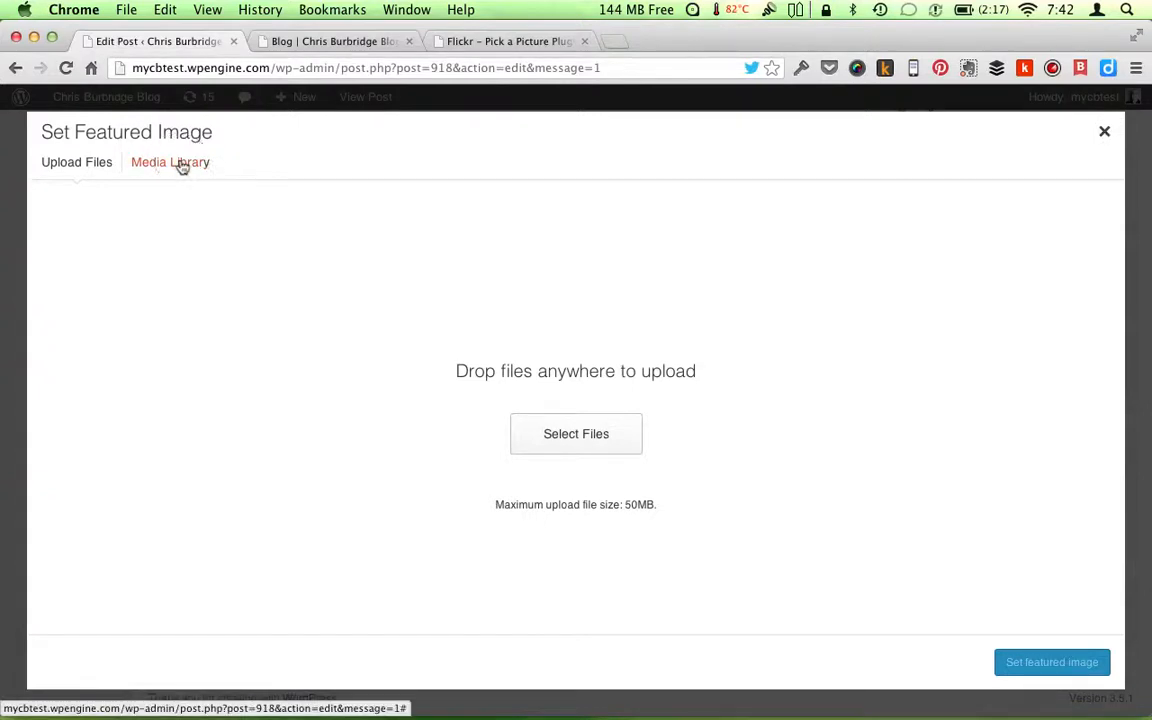
# Set the caterpillar photo from the Media Library as the post's featured image.
pyautogui.click(170, 162)
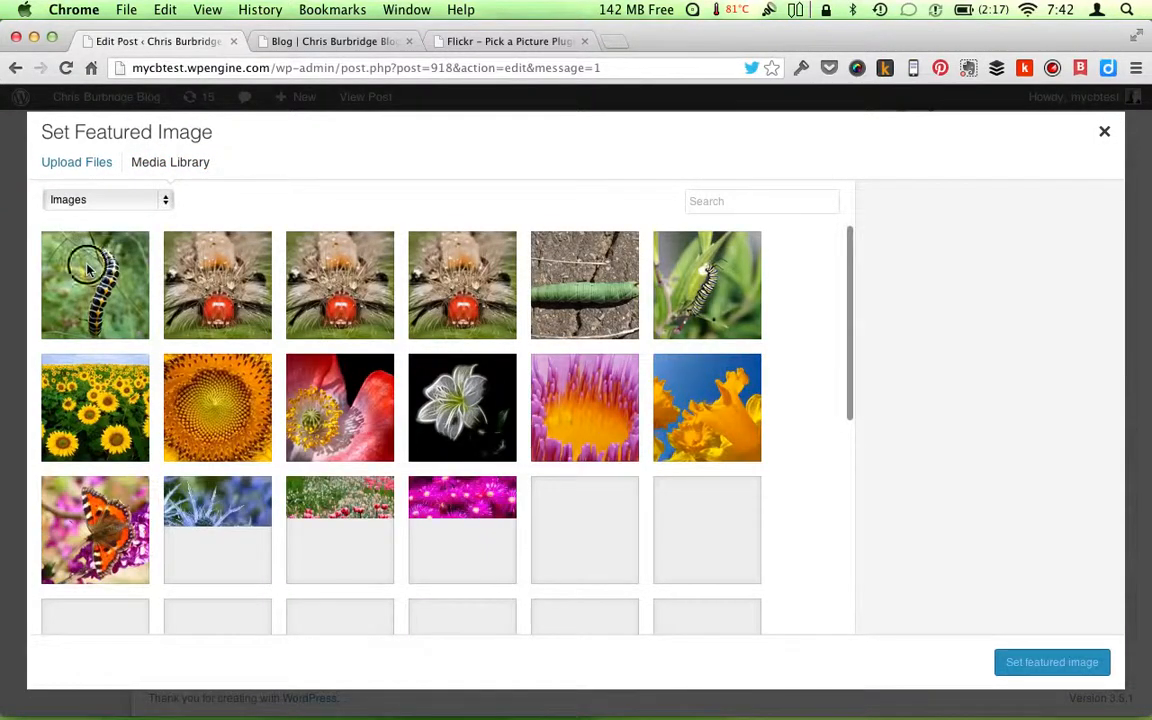
pyautogui.click(96, 284)
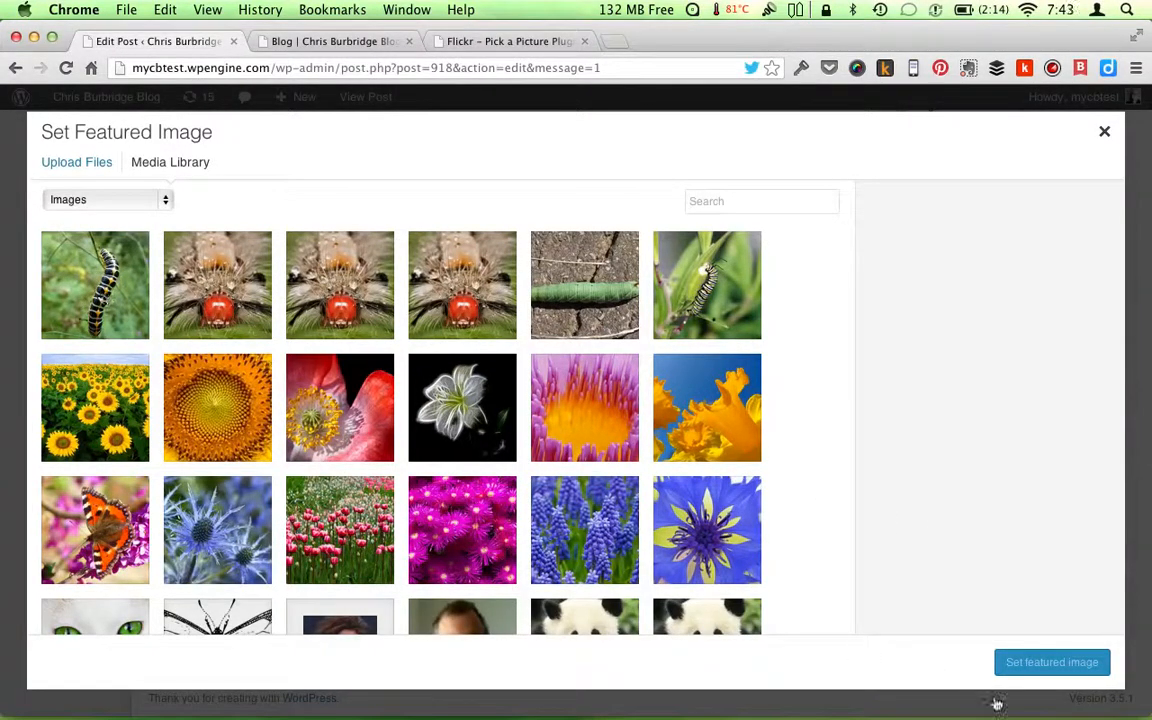
pyautogui.click(96, 284)
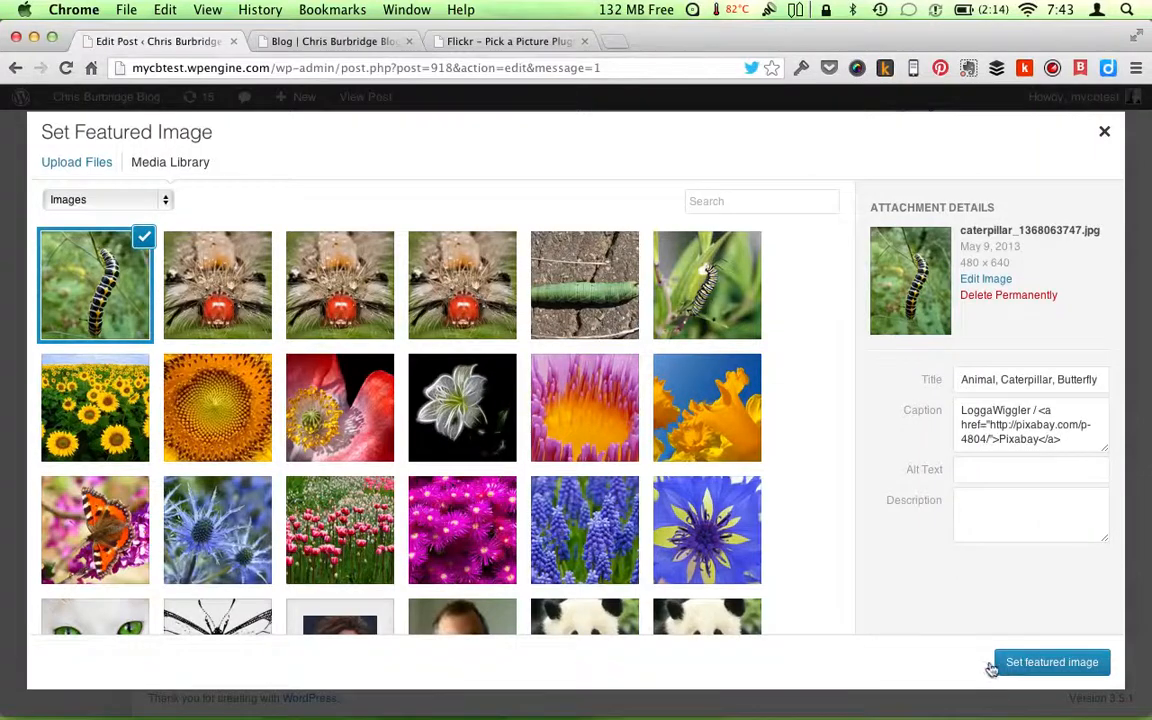
pyautogui.click(1052, 662)
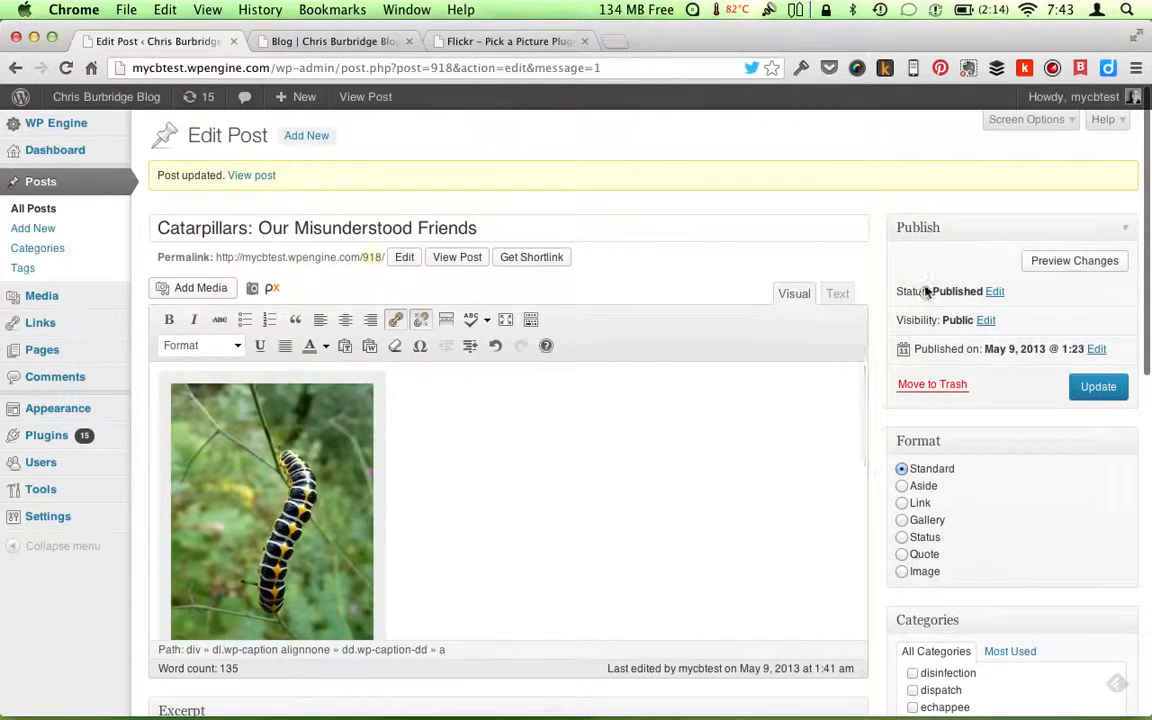
pyautogui.moveTo(800, 212)
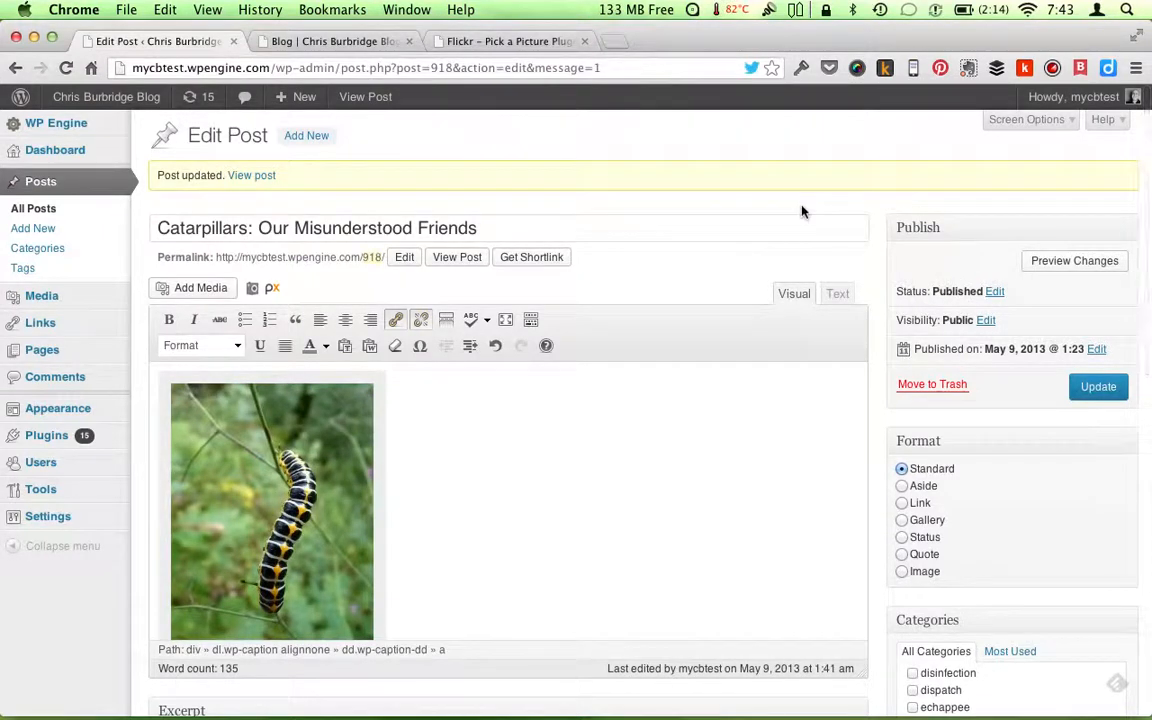
pyautogui.moveTo(744, 558)
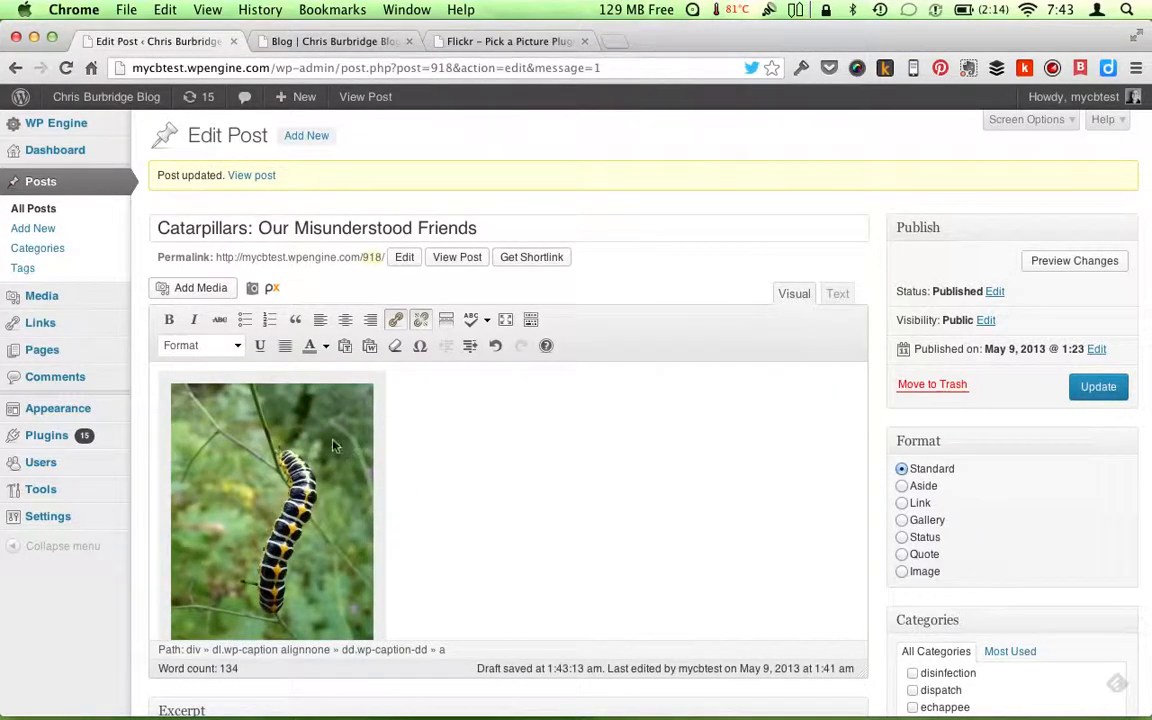
pyautogui.moveTo(510, 472)
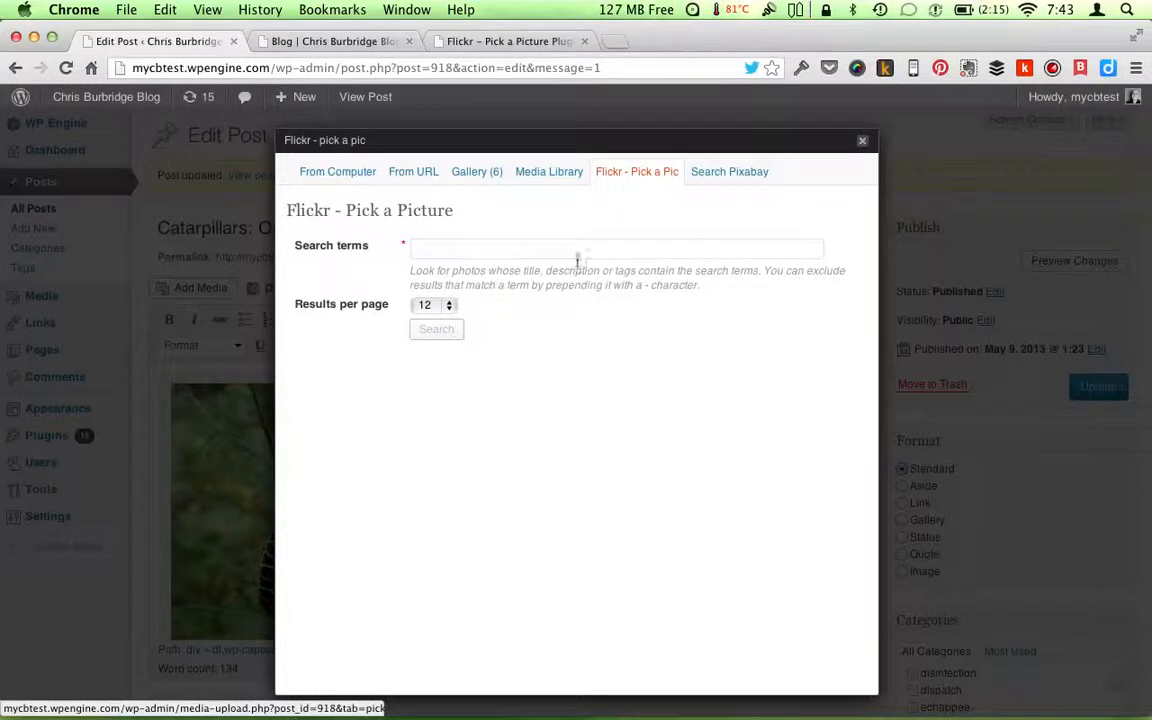
# Search Flickr for "chains" photos.
pyautogui.click(616, 248)
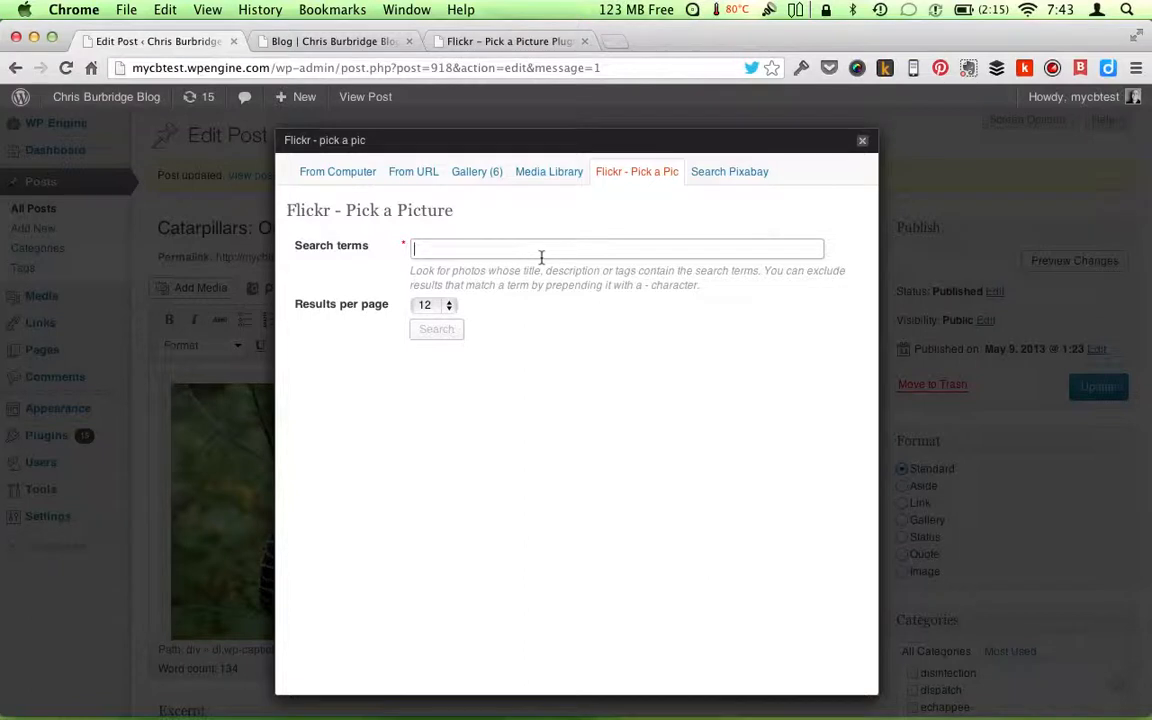
pyautogui.write('ha')
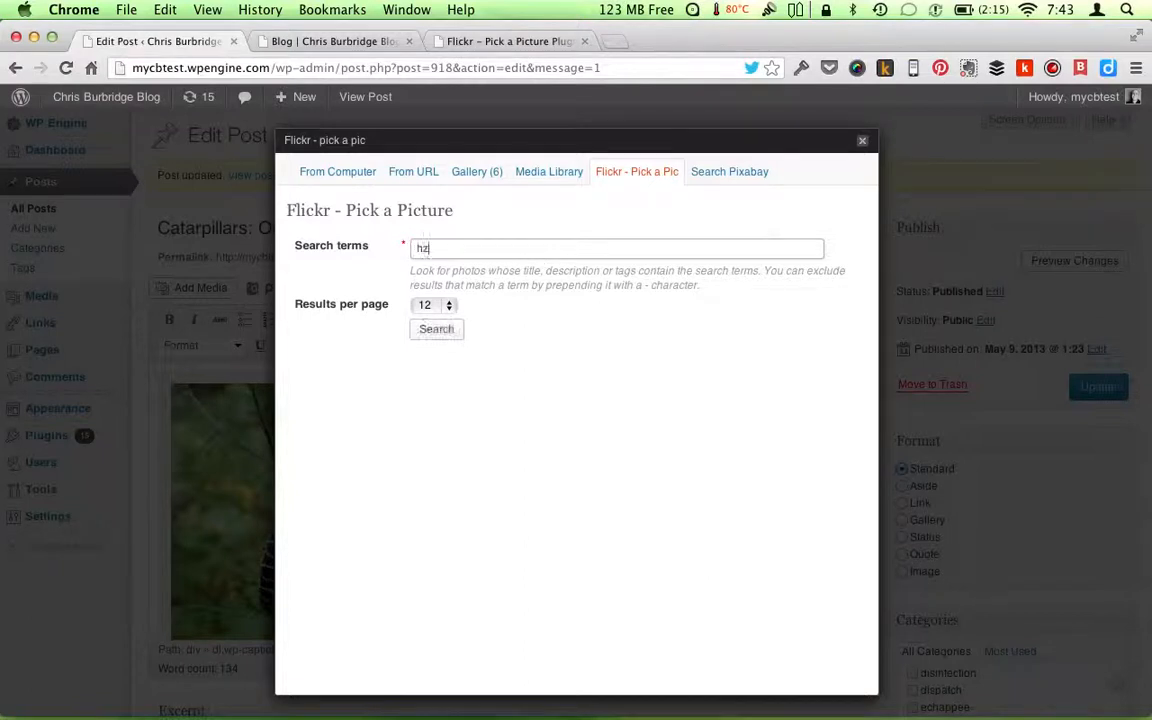
pyautogui.write('chains')
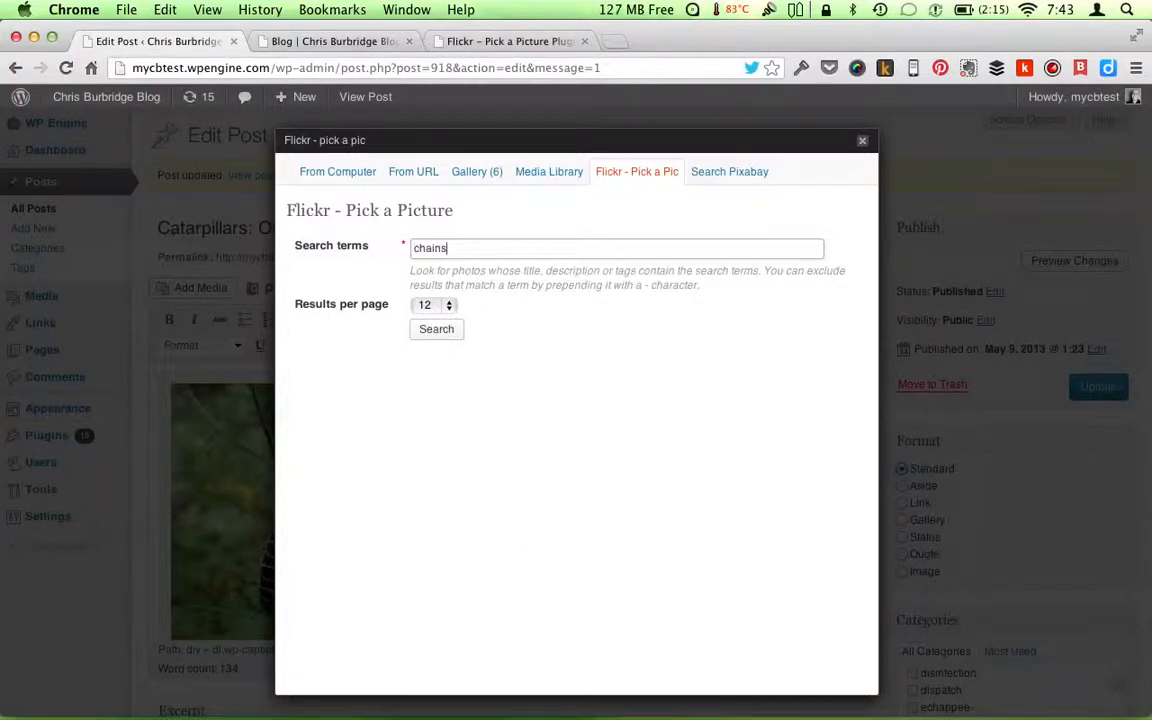
pyautogui.click(436, 328)
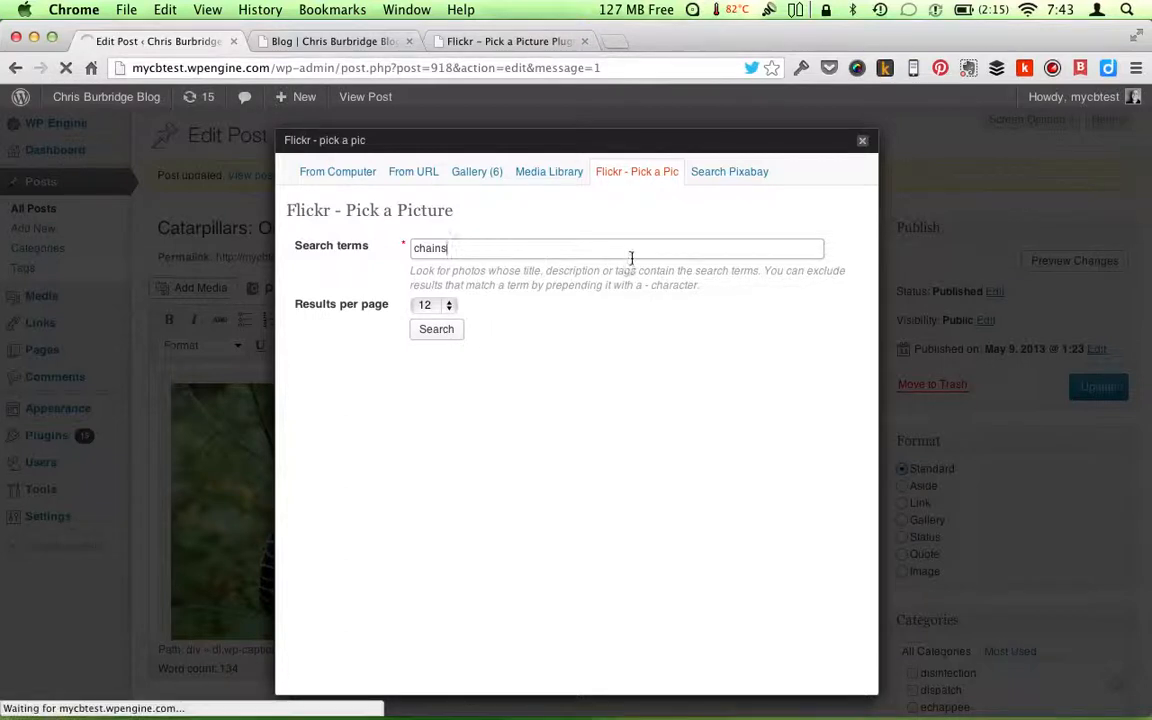
pyautogui.click(436, 328)
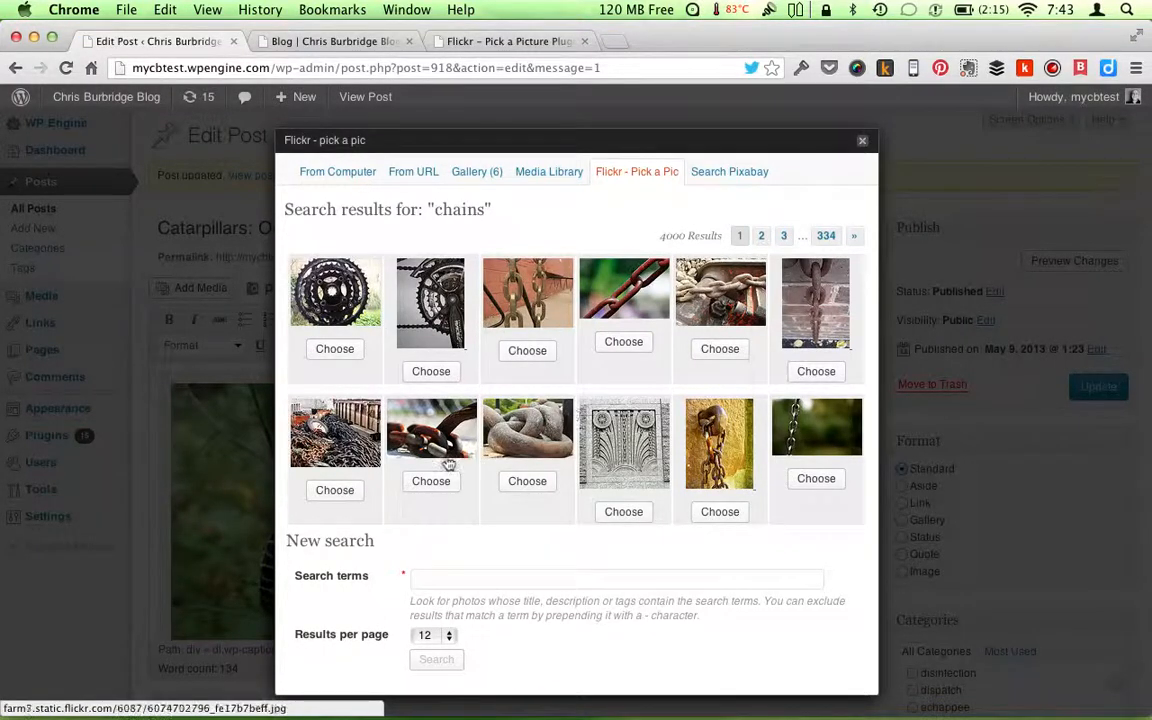
pyautogui.moveTo(496, 508)
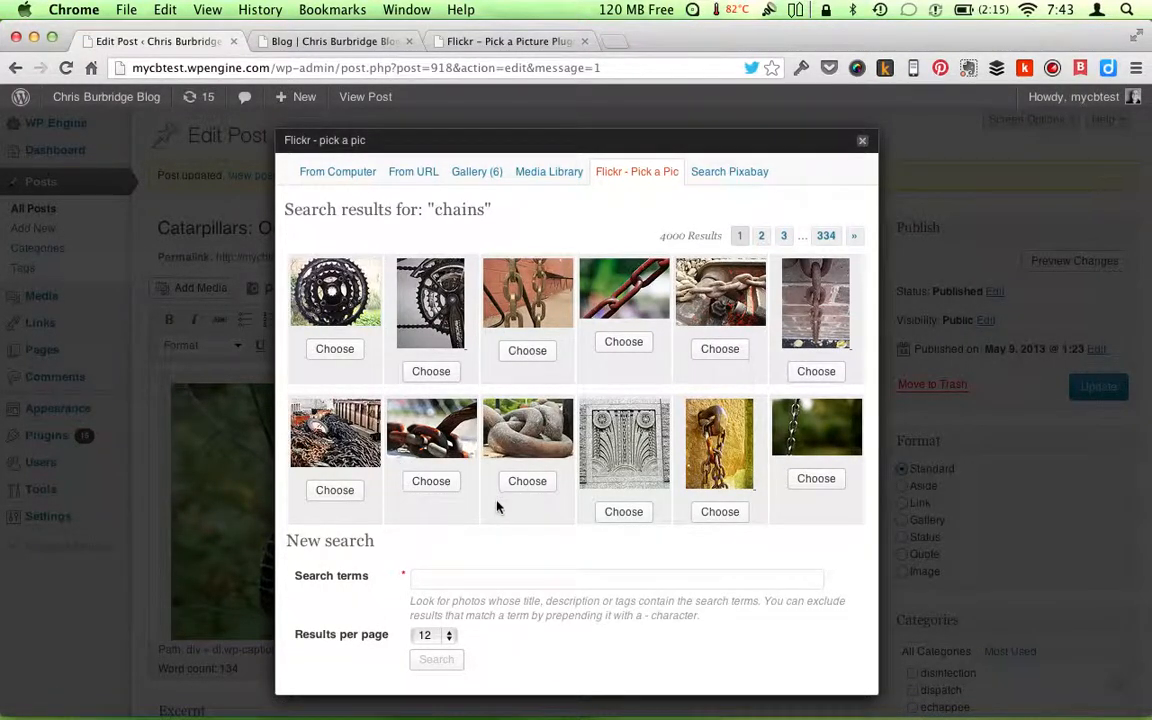
pyautogui.moveTo(816, 478)
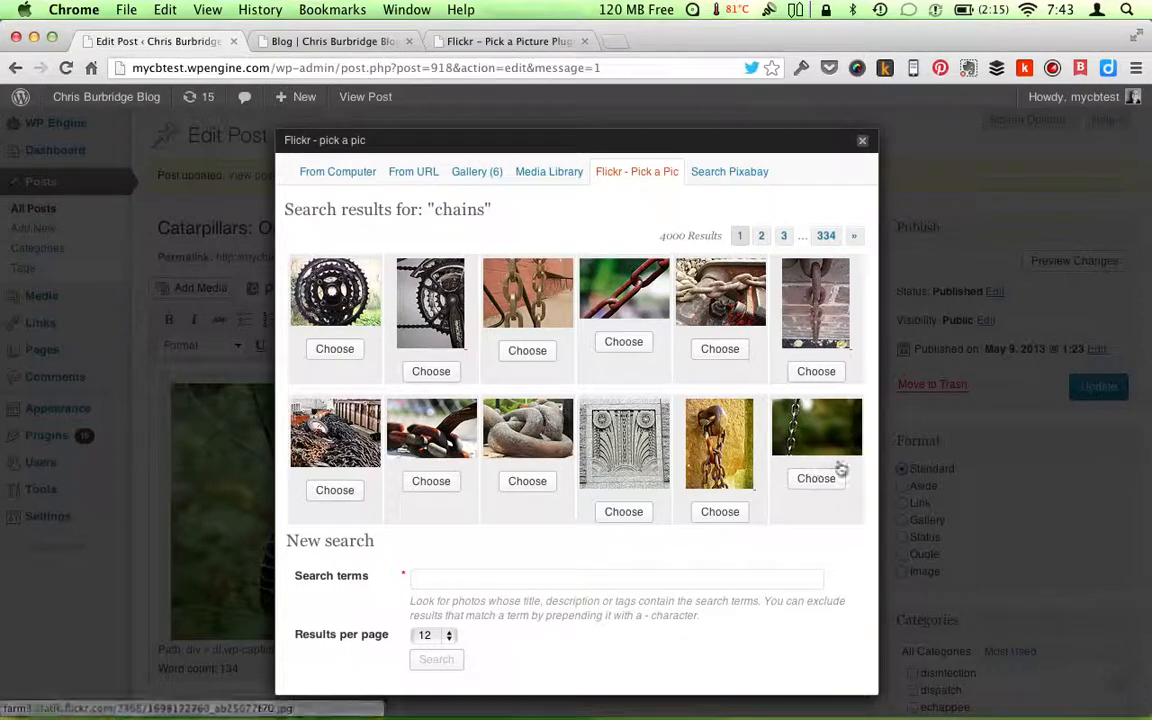
# Choose the rusty chains photo from the second page of results.
pyautogui.click(760, 236)
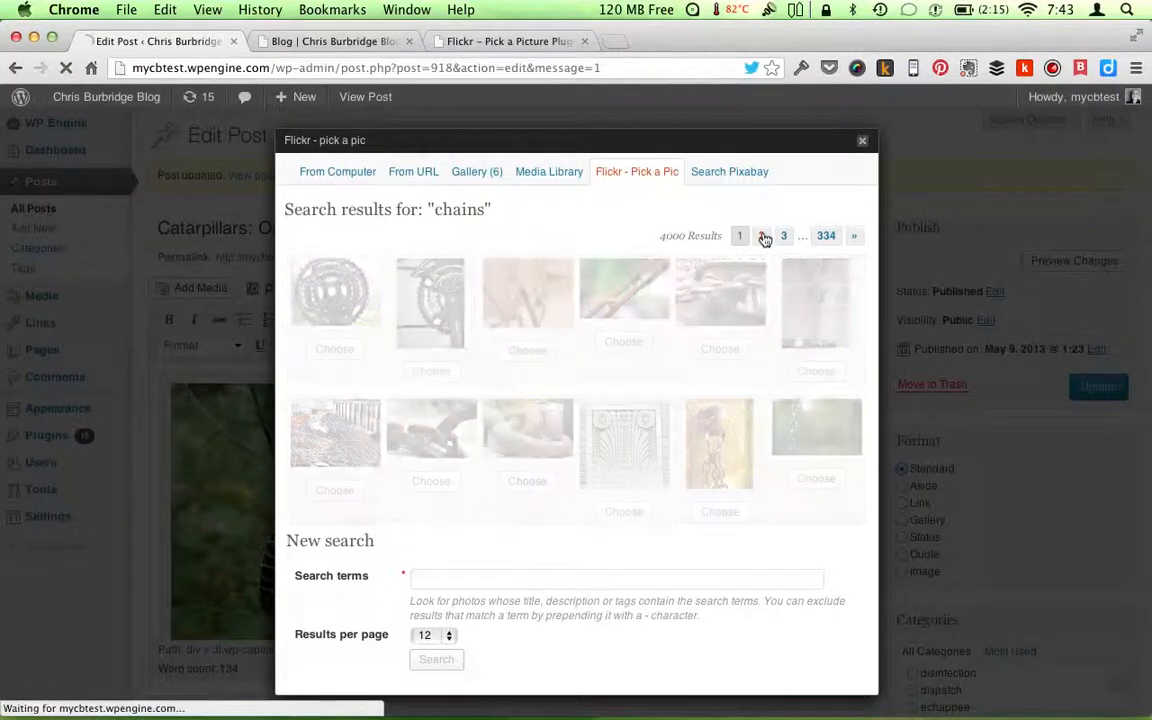
pyautogui.click(764, 236)
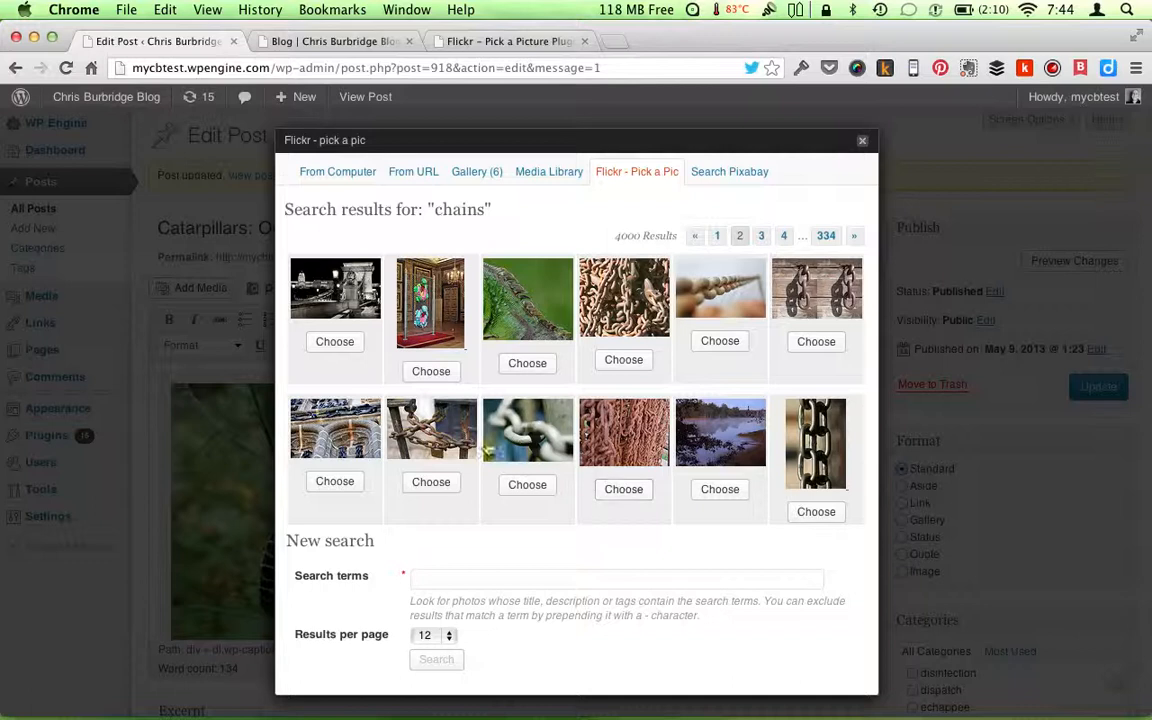
pyautogui.click(432, 480)
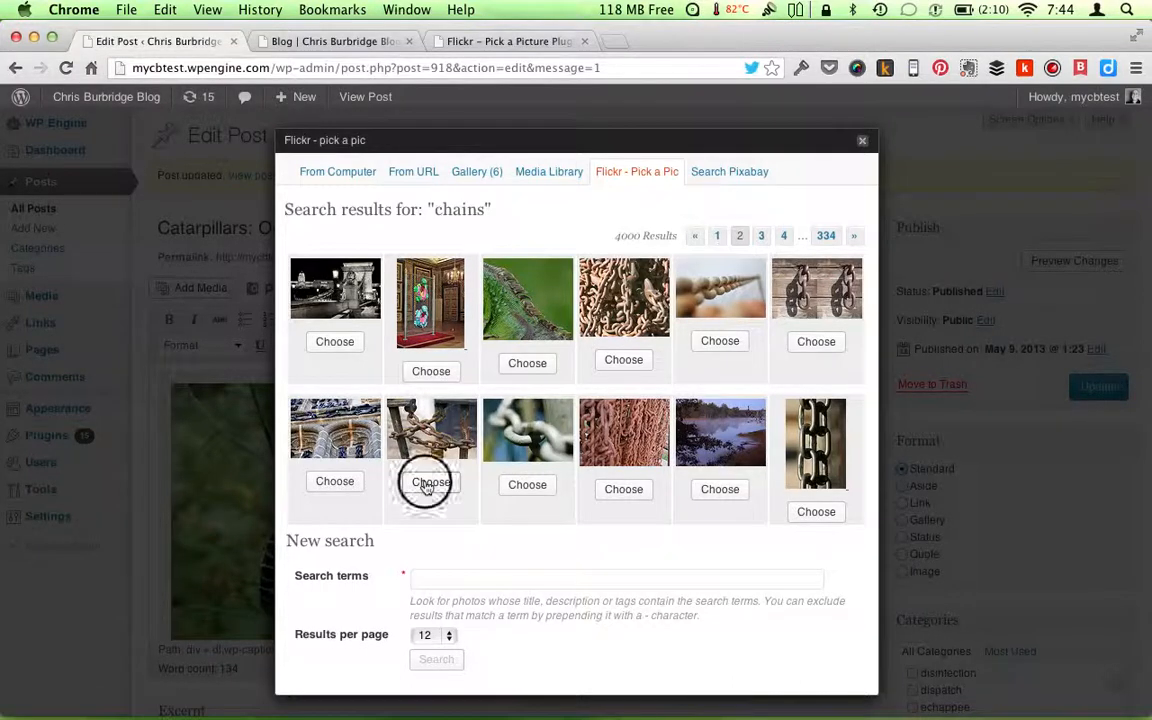
pyautogui.click(432, 480)
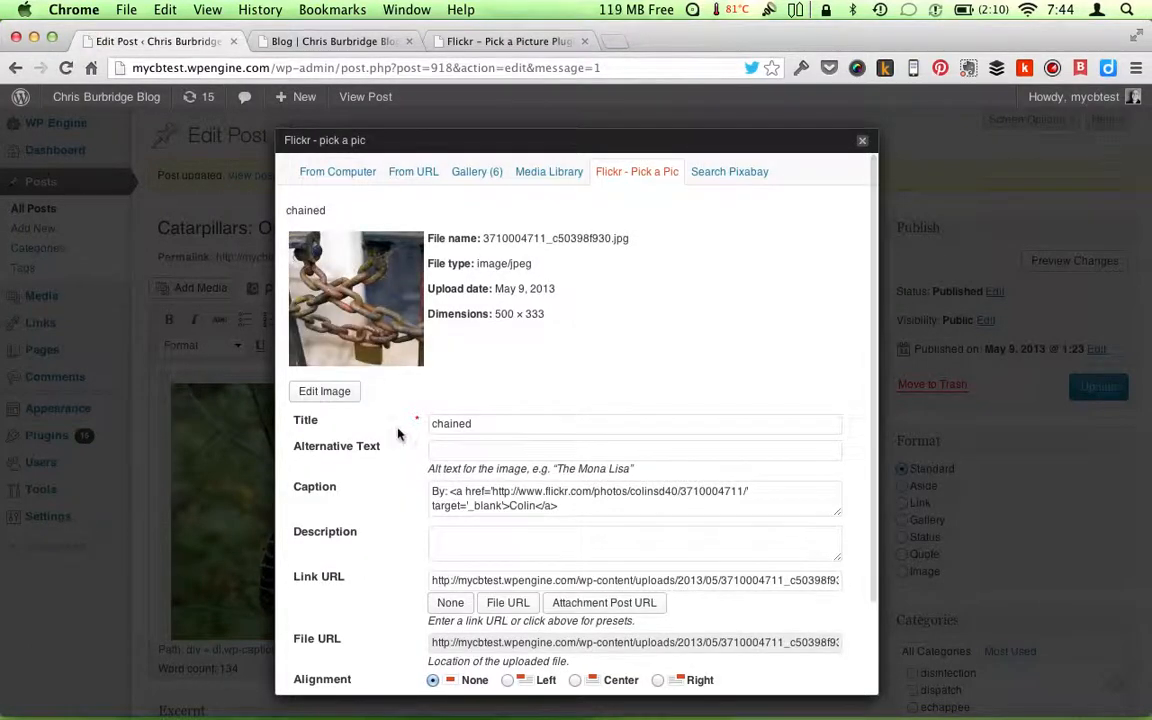
# Insert the chains photo with its credit caption at the top of the post and update it.
pyautogui.scroll(-3)
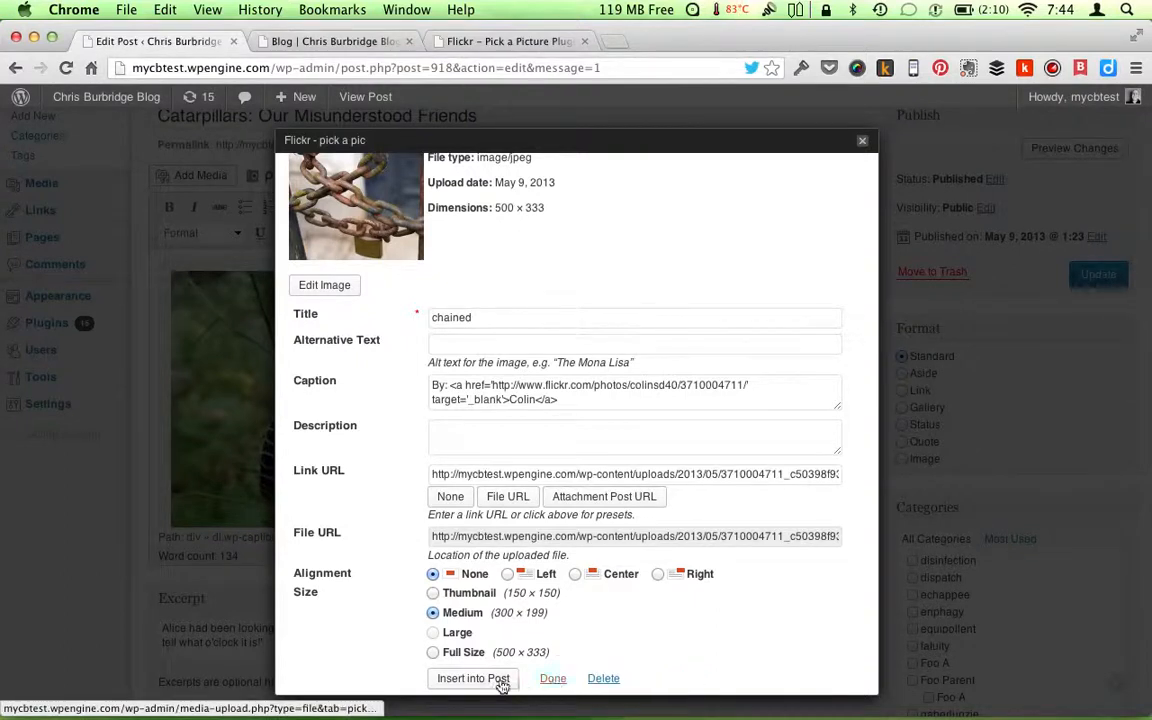
pyautogui.click(472, 678)
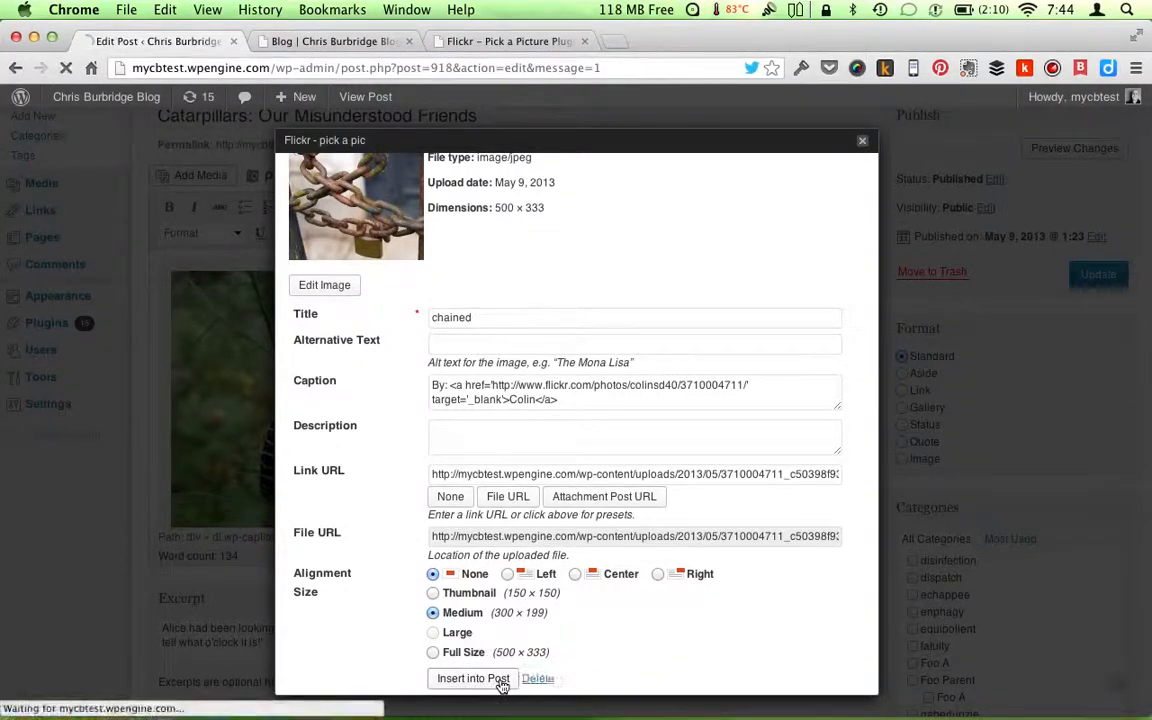
pyautogui.click(472, 678)
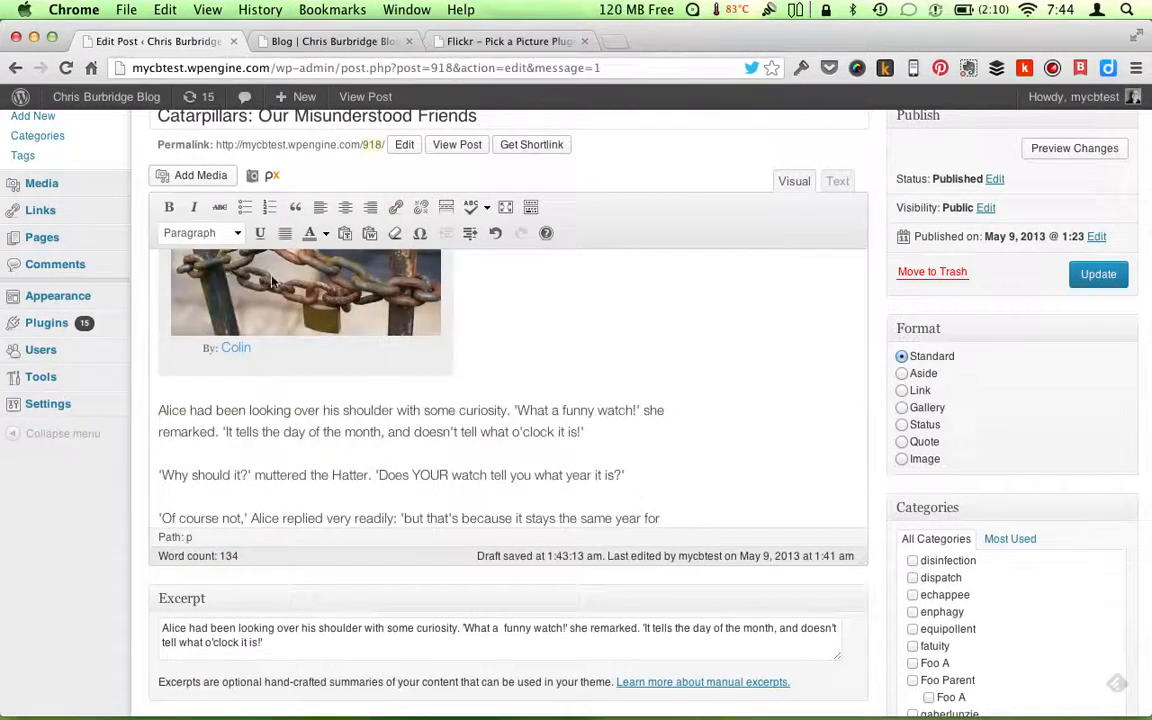
pyautogui.click(1098, 274)
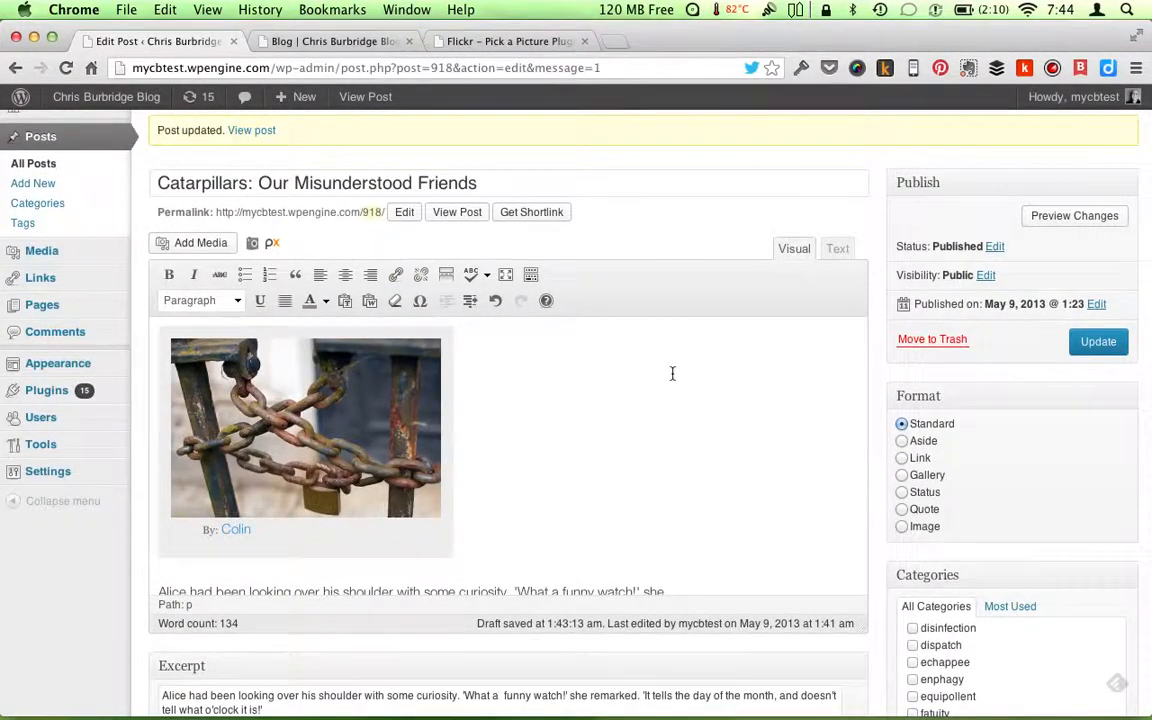
pyautogui.moveTo(750, 218)
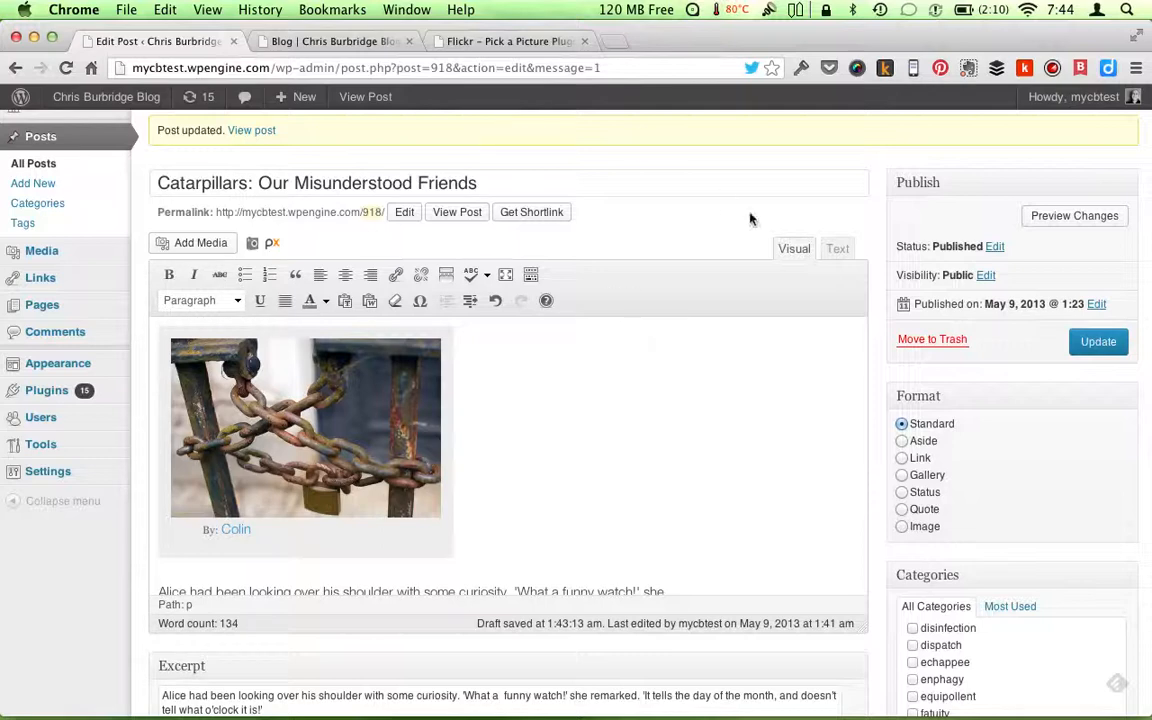